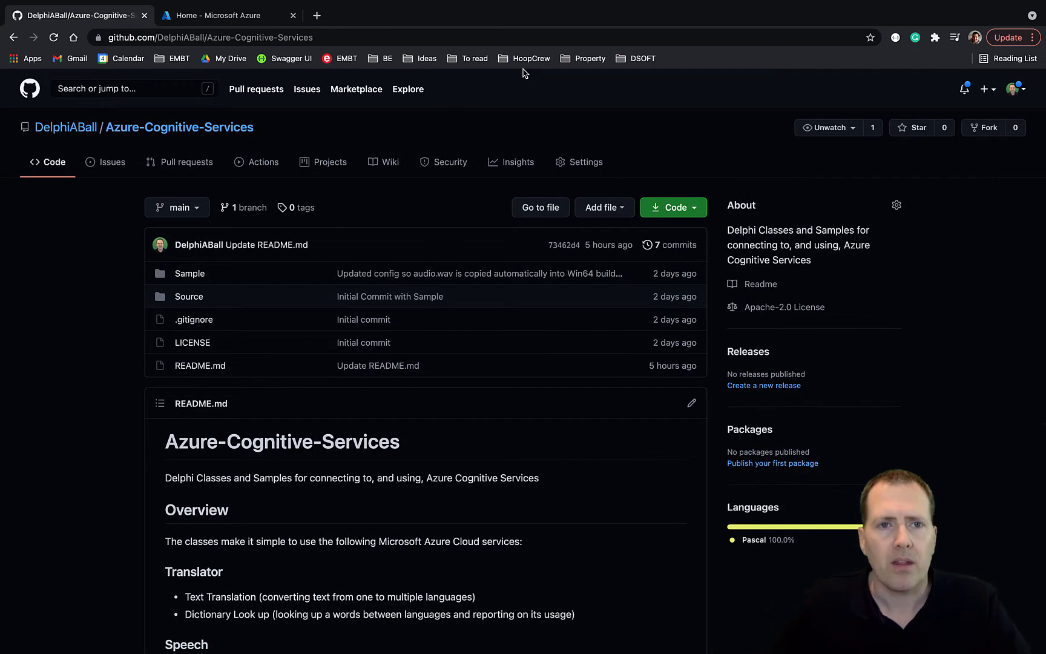
{"action": "mouse_move", "coordinate": [407, 69]}
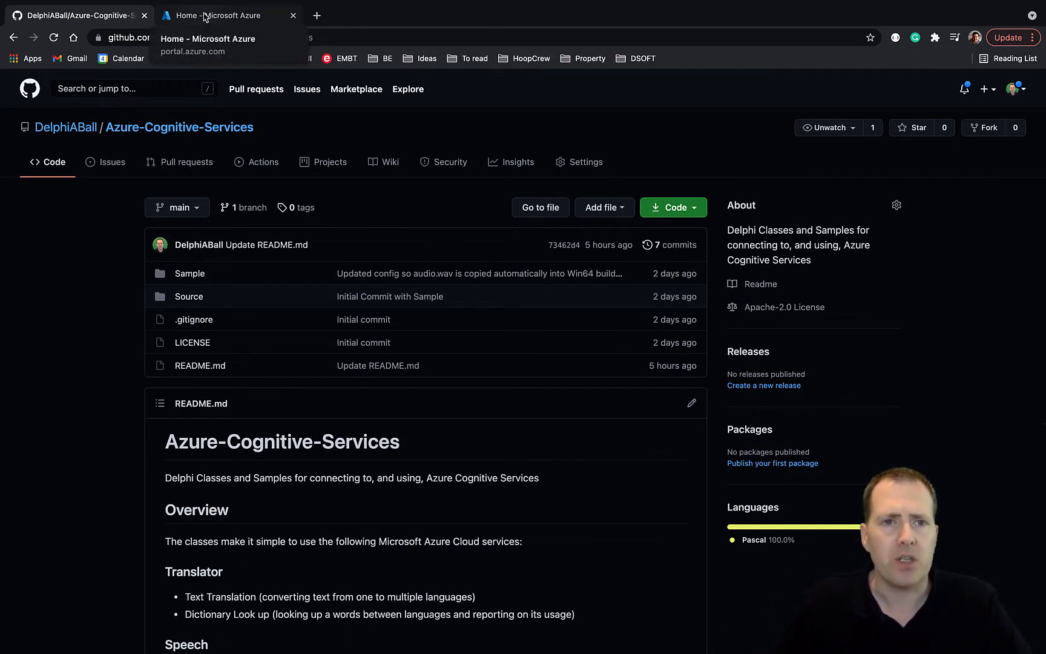
- Show the DemoSpeech resource's Keys and Endpoint page in the Azure portal, then return to Delphi
{"action": "left_click", "coordinate": [220, 16]}
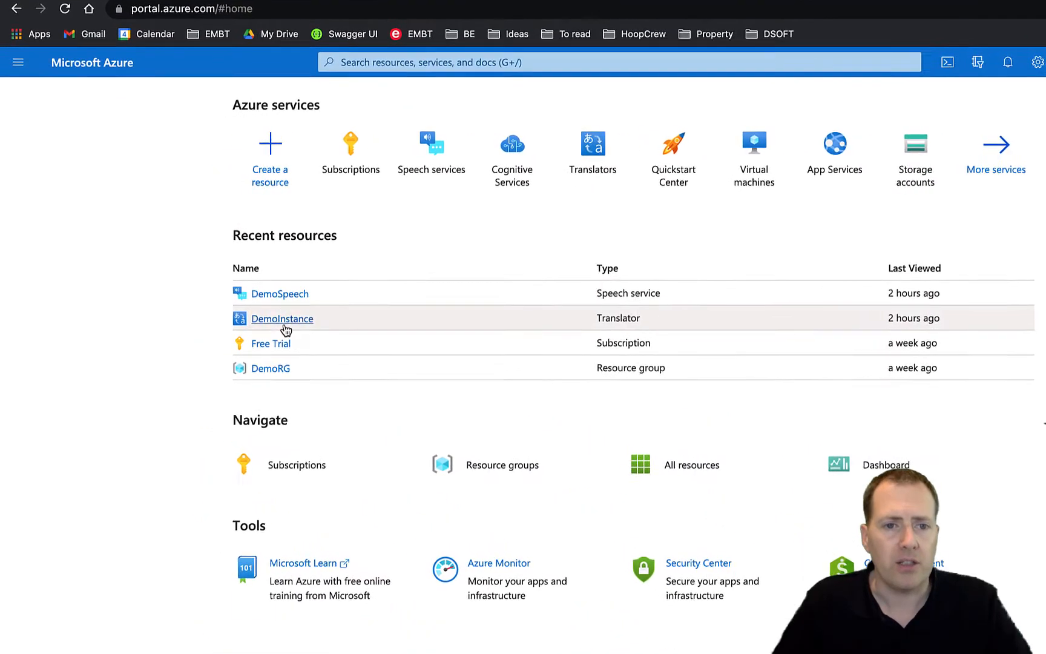
{"action": "mouse_move", "coordinate": [313, 298]}
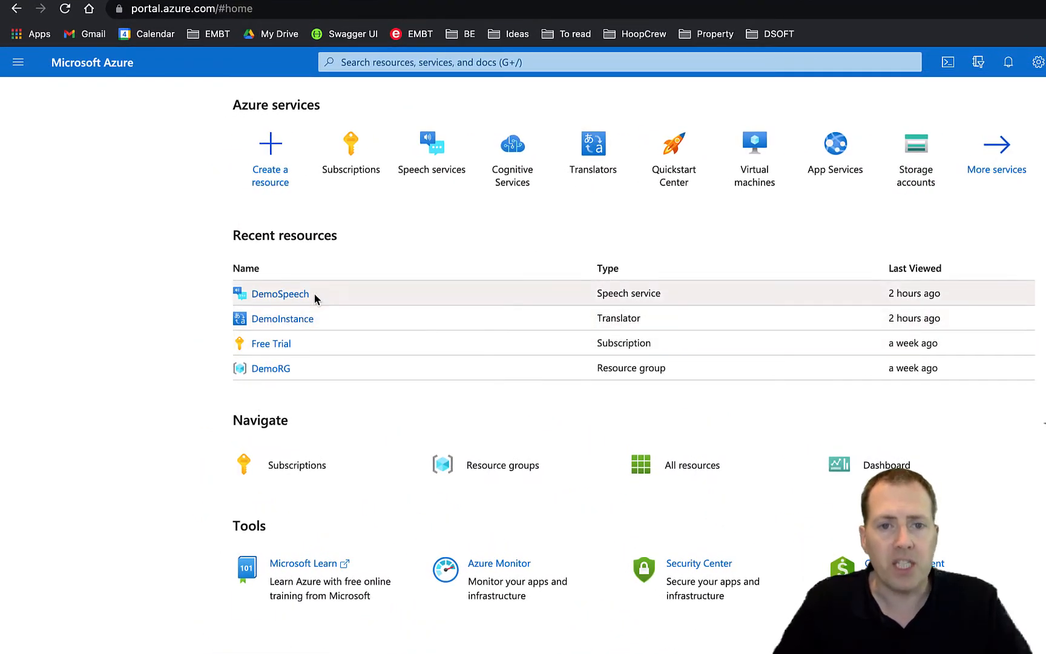
{"action": "mouse_move", "coordinate": [280, 294]}
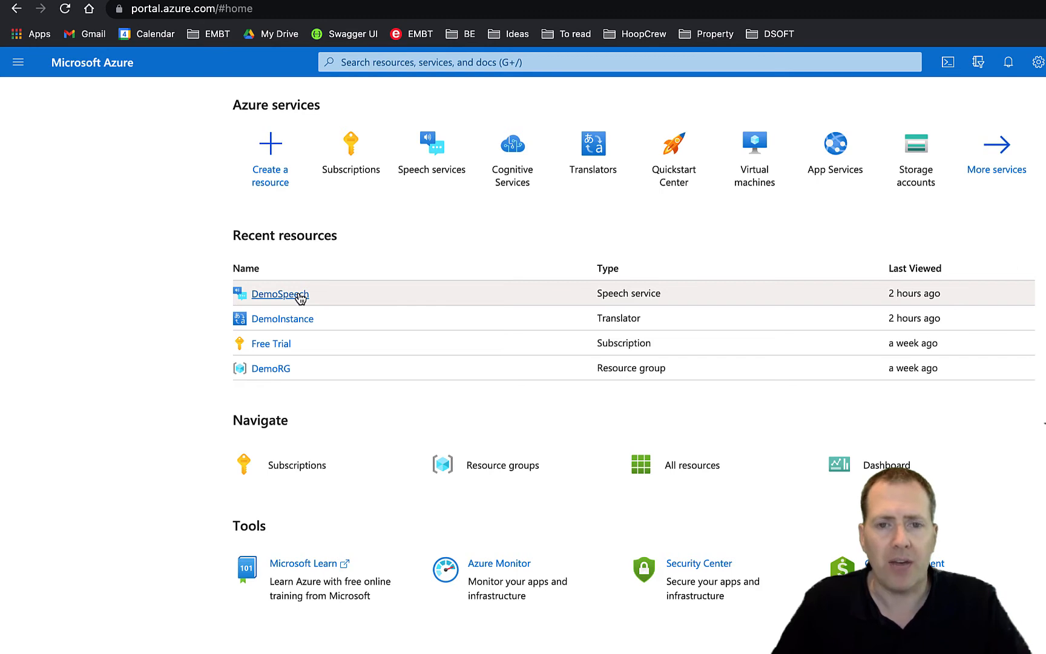
{"action": "mouse_move", "coordinate": [308, 251]}
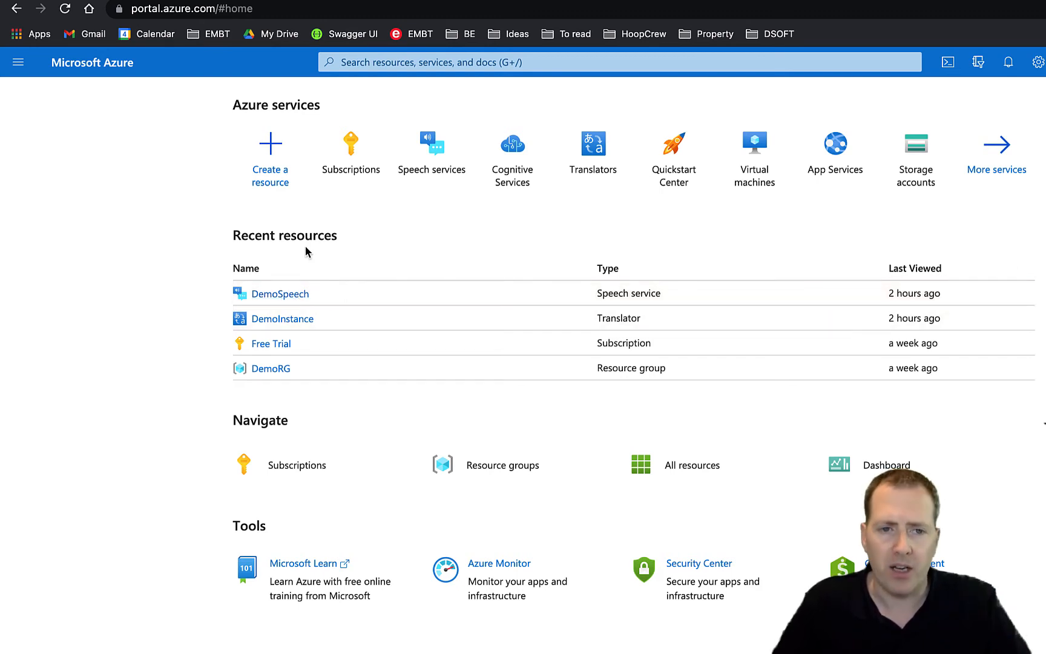
{"action": "mouse_move", "coordinate": [417, 293]}
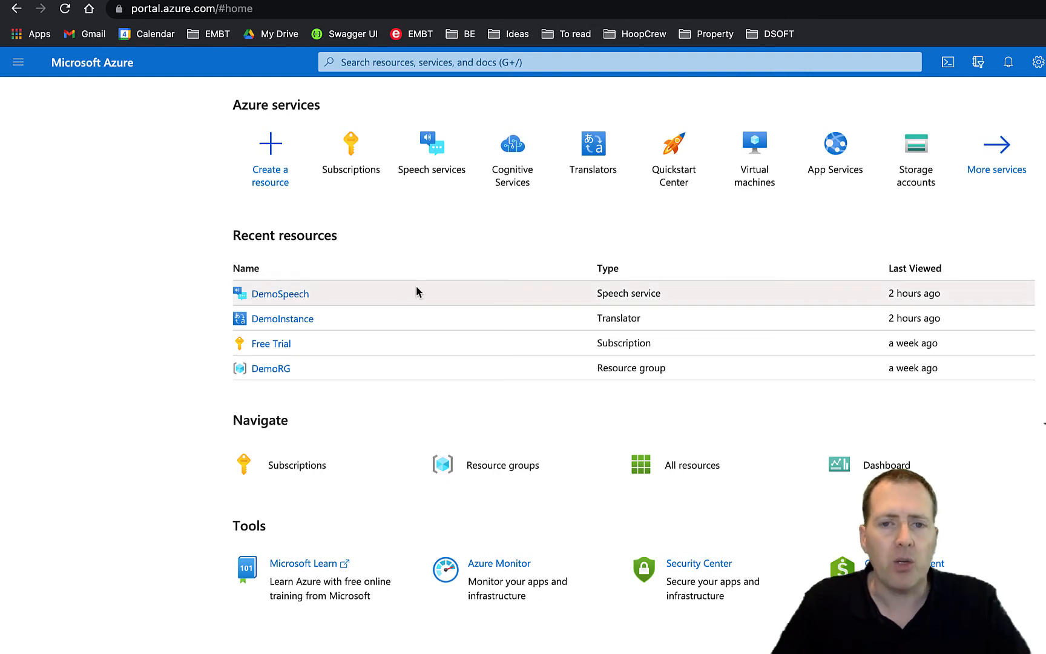
{"action": "mouse_move", "coordinate": [472, 301]}
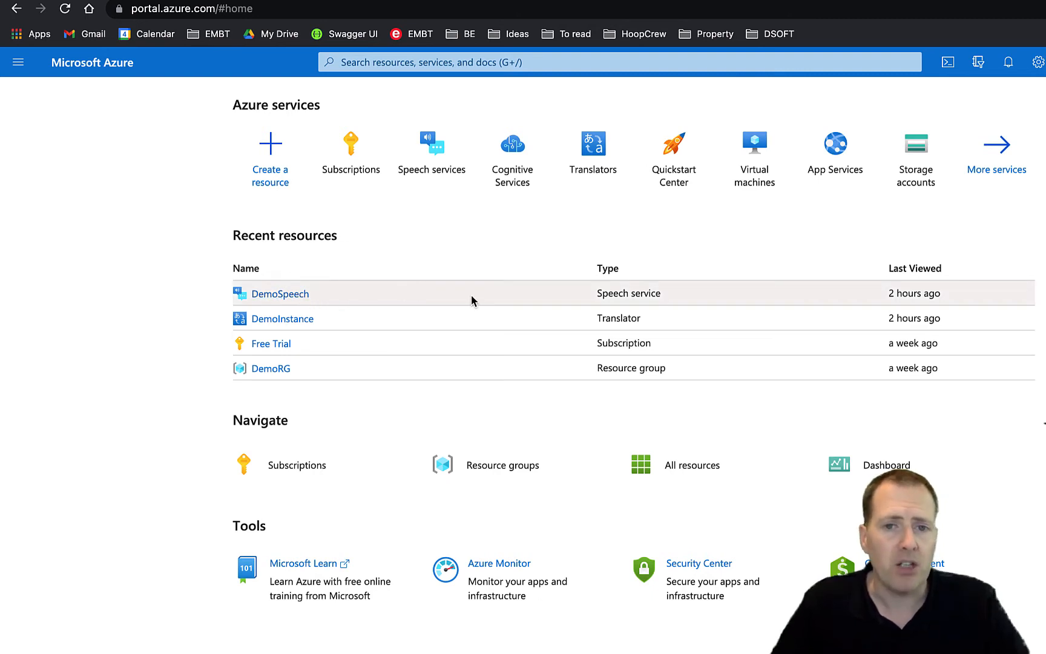
{"action": "mouse_move", "coordinate": [278, 303]}
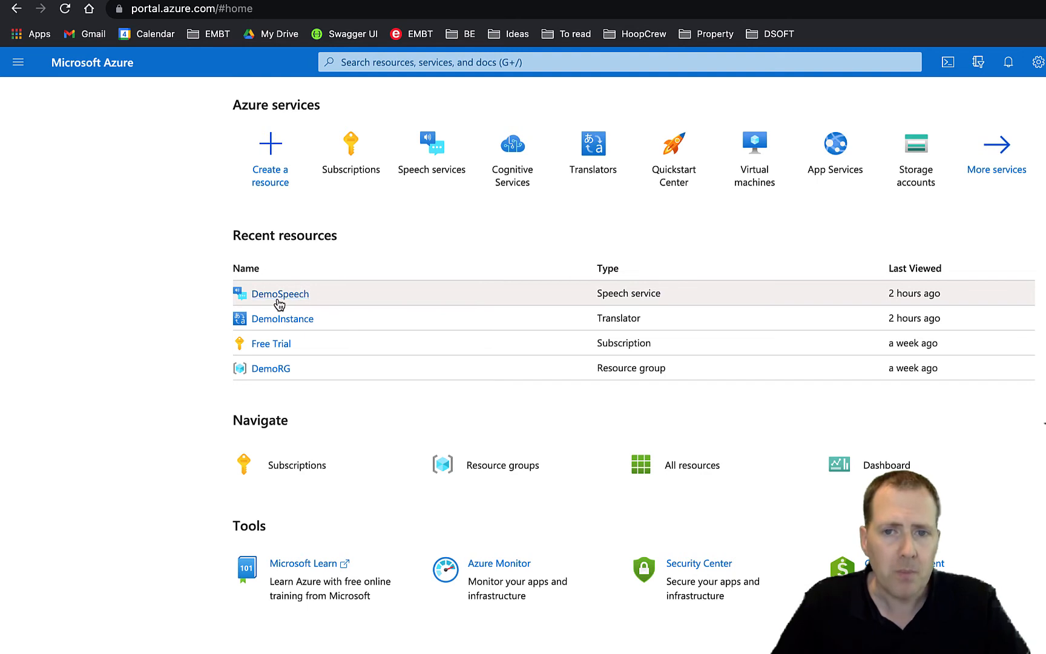
{"action": "left_click", "coordinate": [280, 293]}
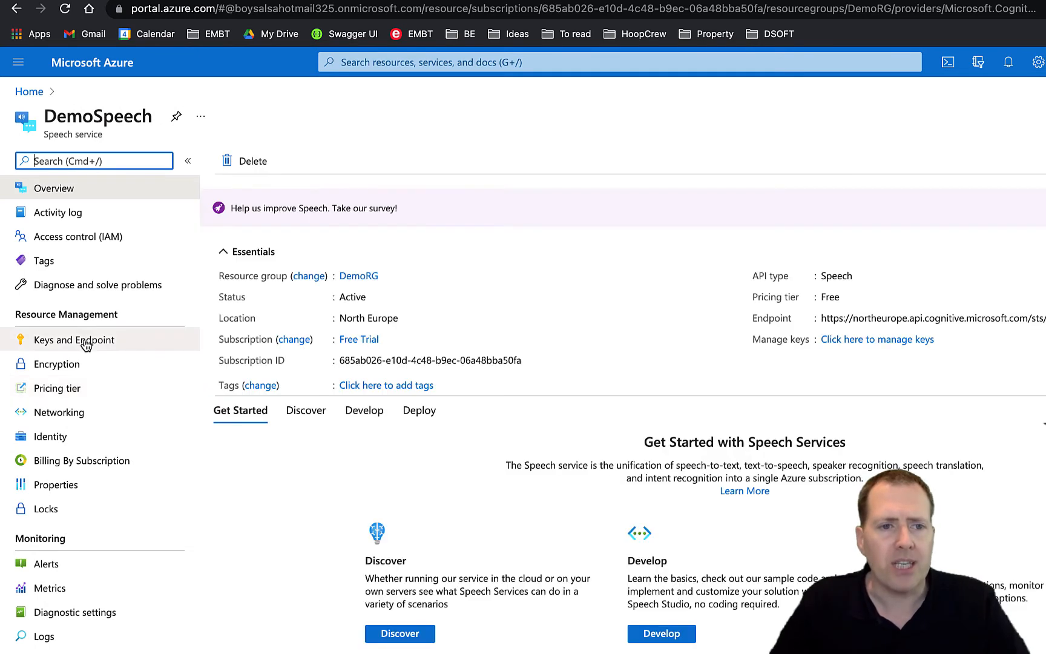
{"action": "left_click", "coordinate": [74, 339]}
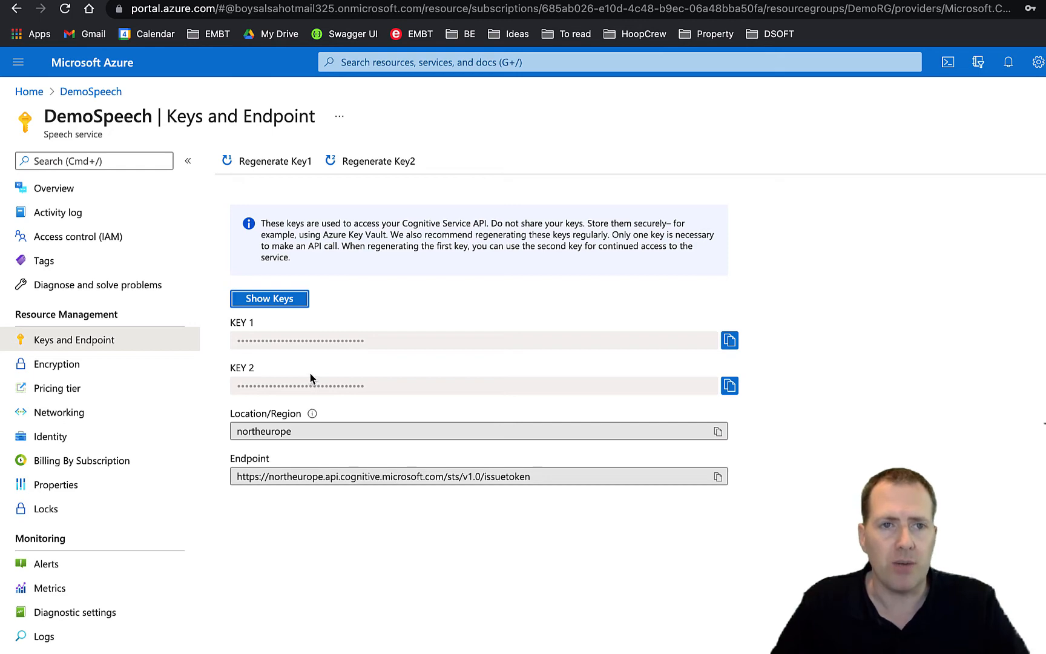
{"action": "key", "text": "alt+tab"}
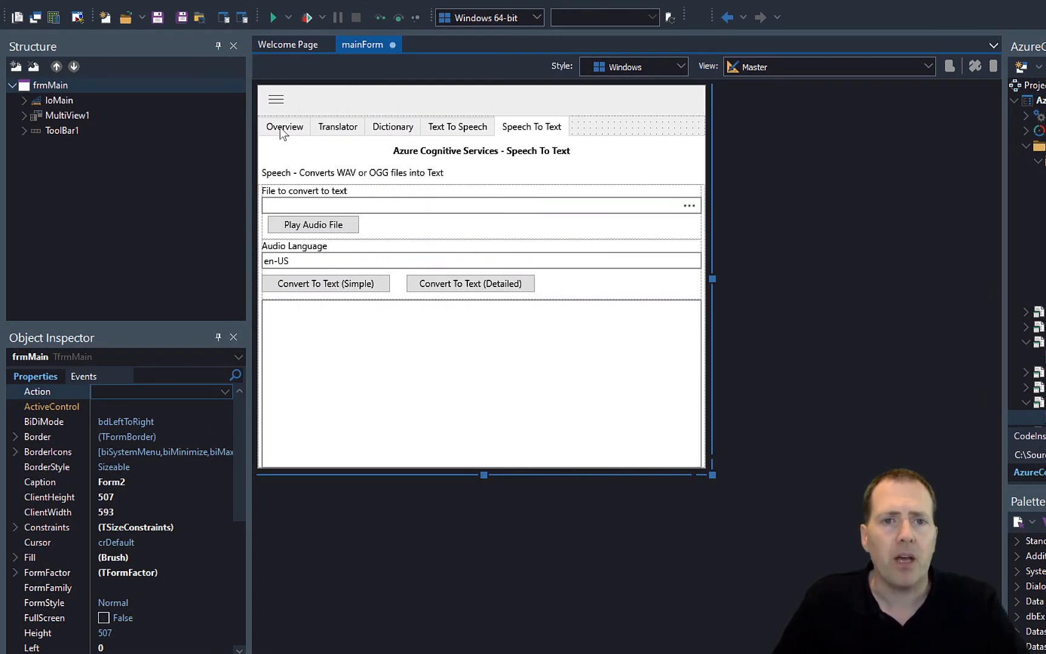
- Display the form's Overview tab with the Translator and Speech Services key fields
{"action": "left_click", "coordinate": [283, 127]}
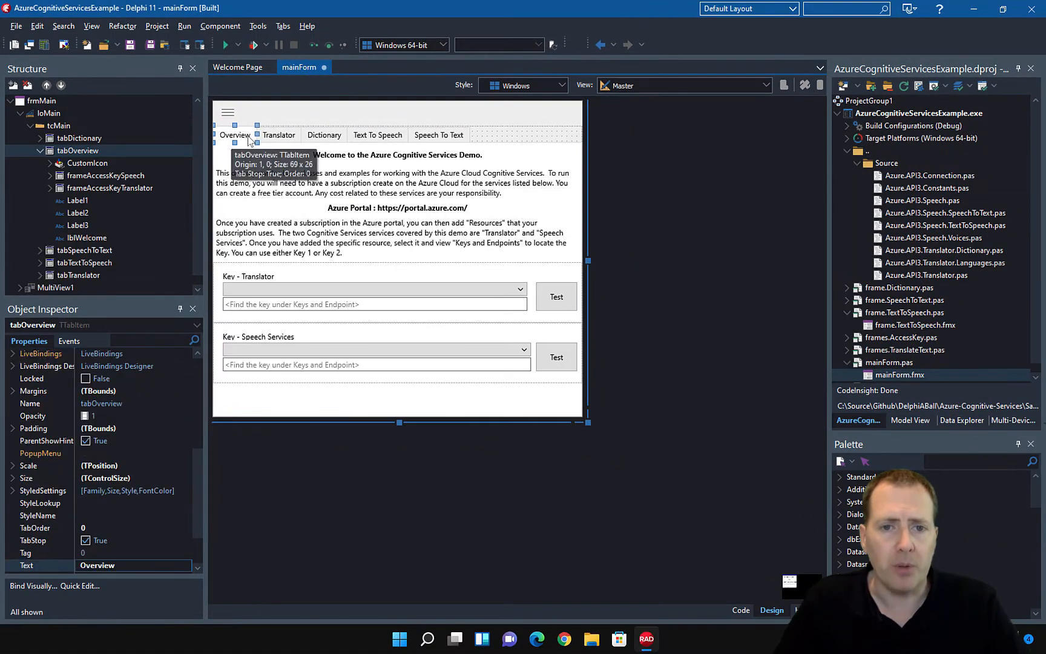
{"action": "mouse_move", "coordinate": [792, 237]}
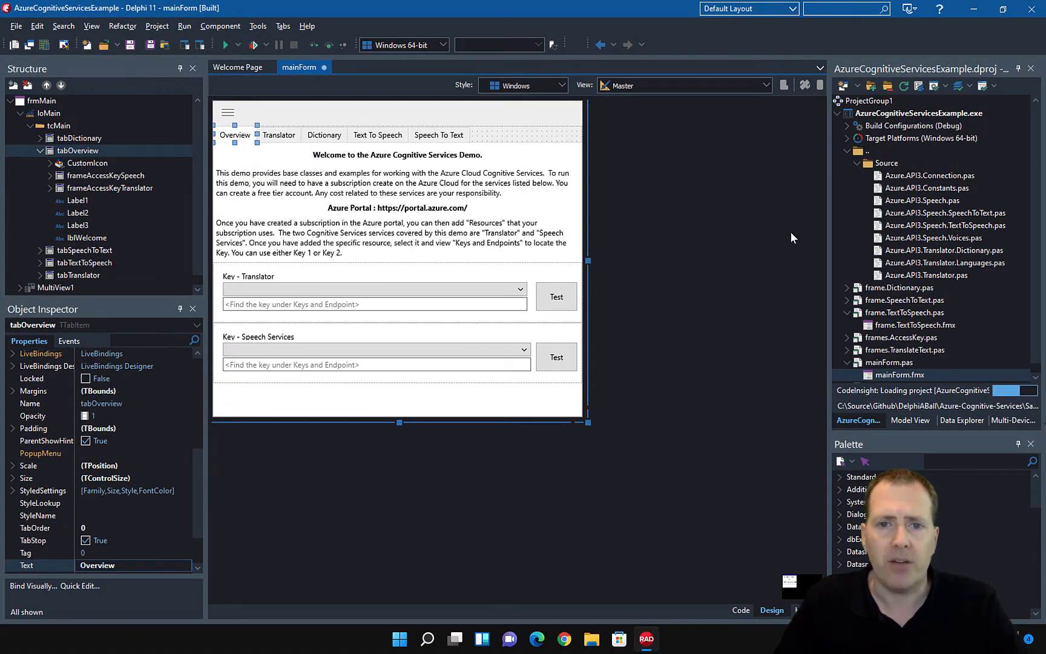
{"action": "mouse_move", "coordinate": [757, 248]}
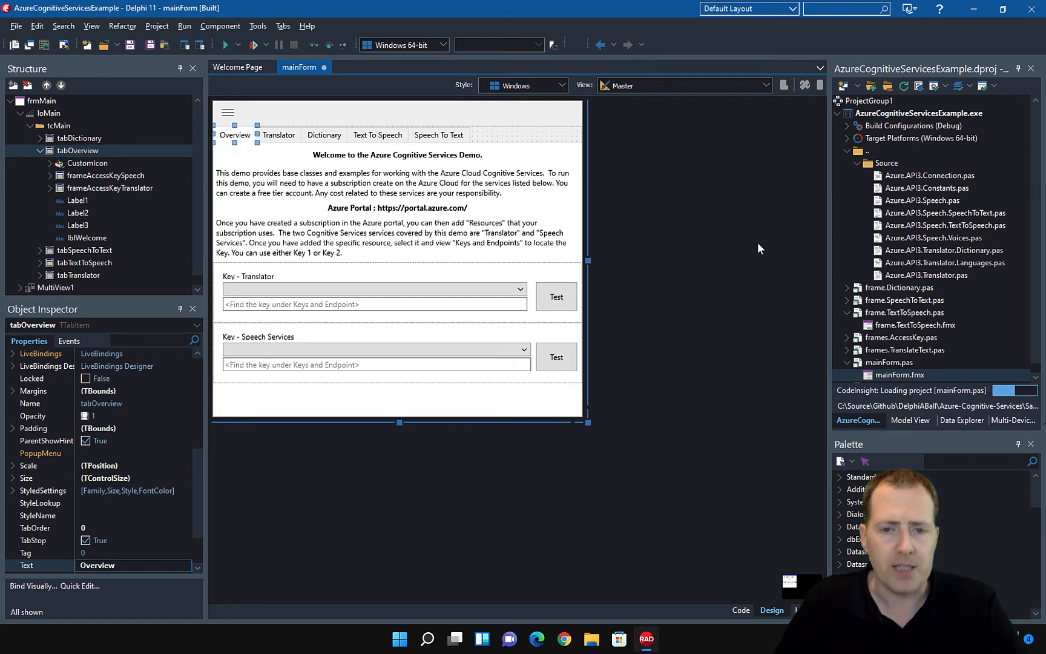
{"action": "mouse_move", "coordinate": [305, 298]}
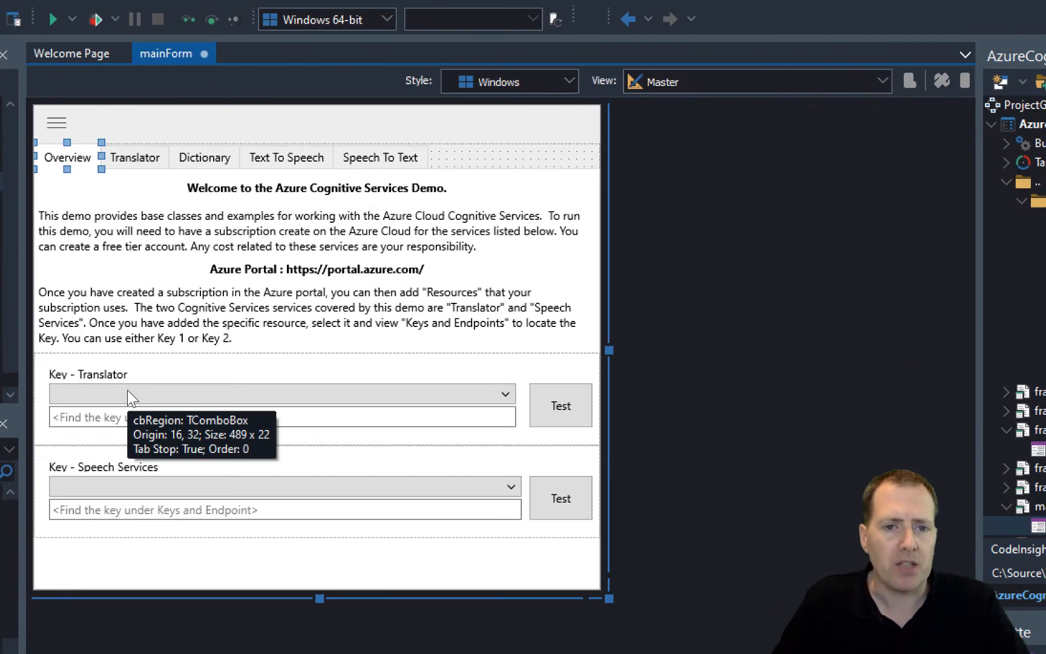
{"action": "mouse_move", "coordinate": [110, 484]}
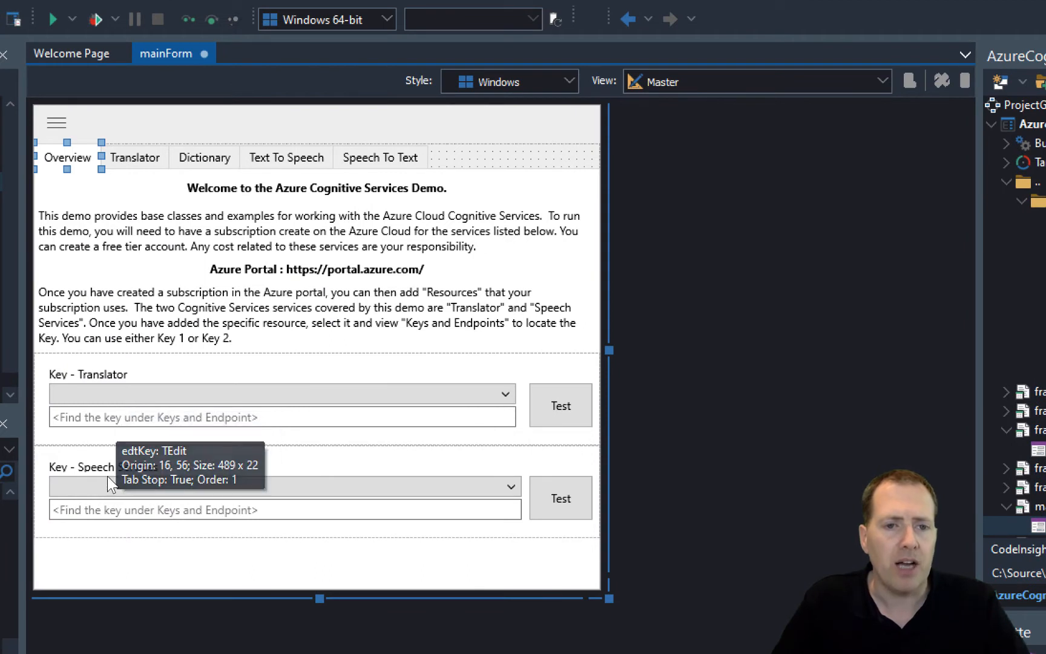
{"action": "mouse_move", "coordinate": [130, 494]}
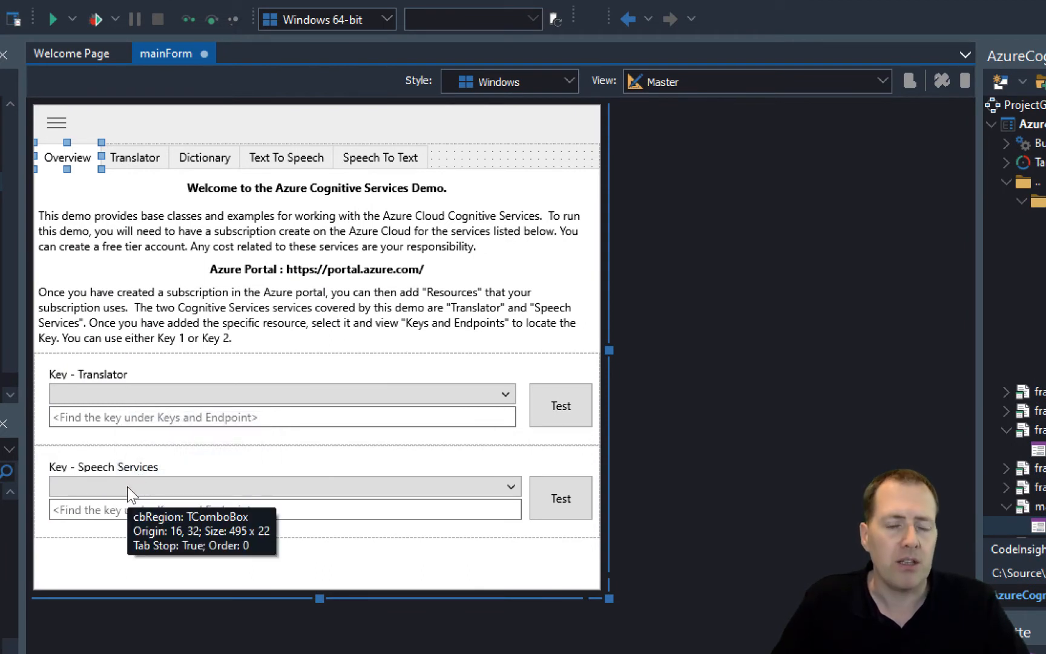
{"action": "mouse_move", "coordinate": [67, 519]}
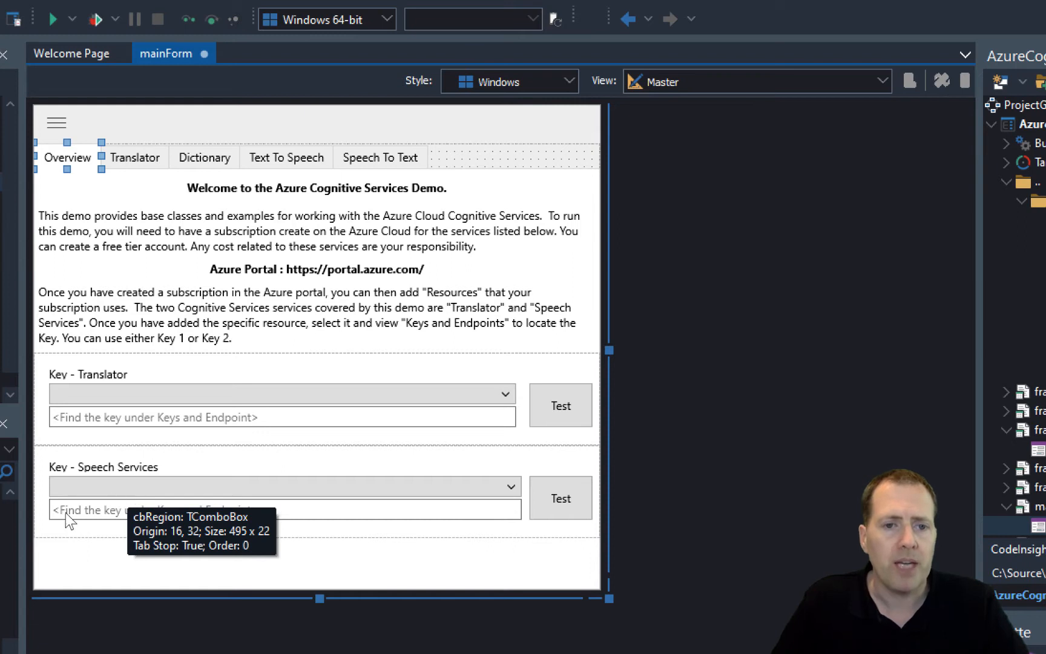
{"action": "mouse_move", "coordinate": [193, 509]}
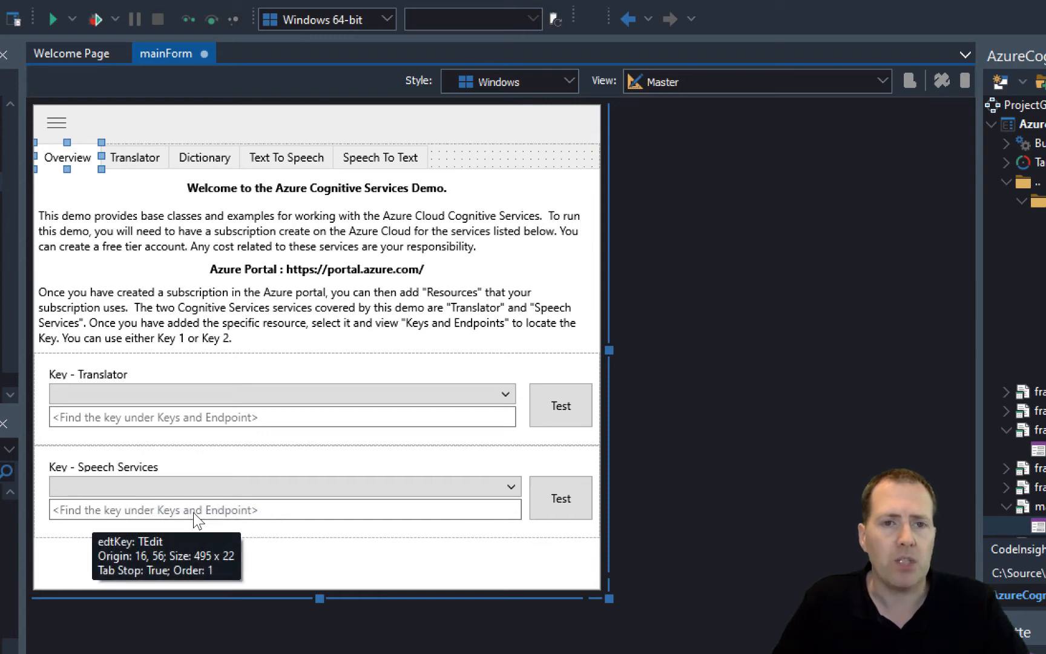
{"action": "mouse_move", "coordinate": [240, 337]}
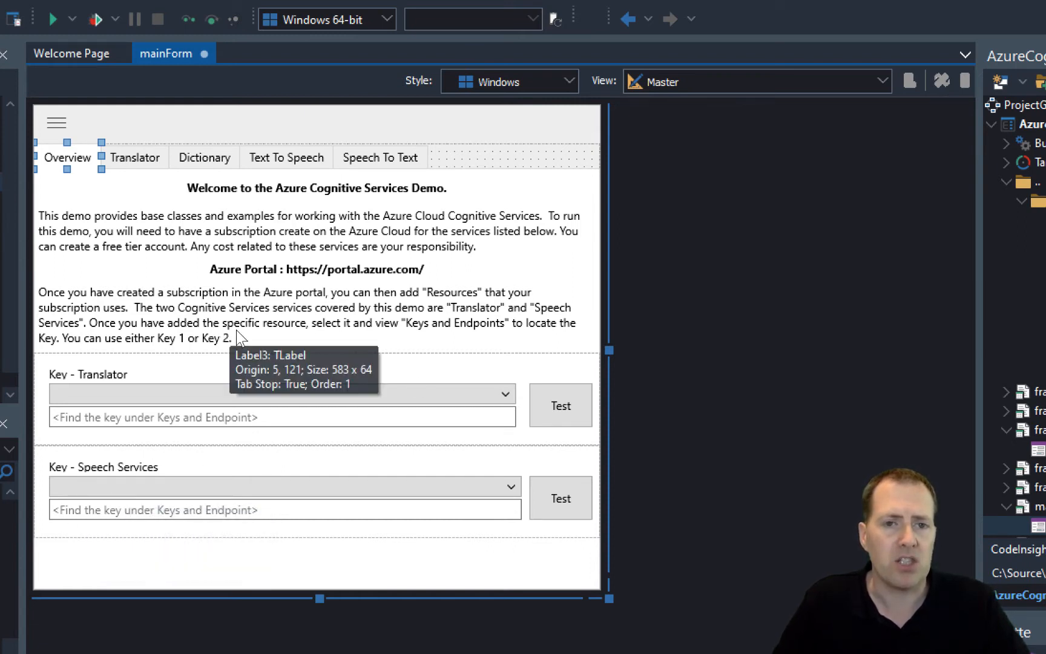
{"action": "mouse_move", "coordinate": [560, 497]}
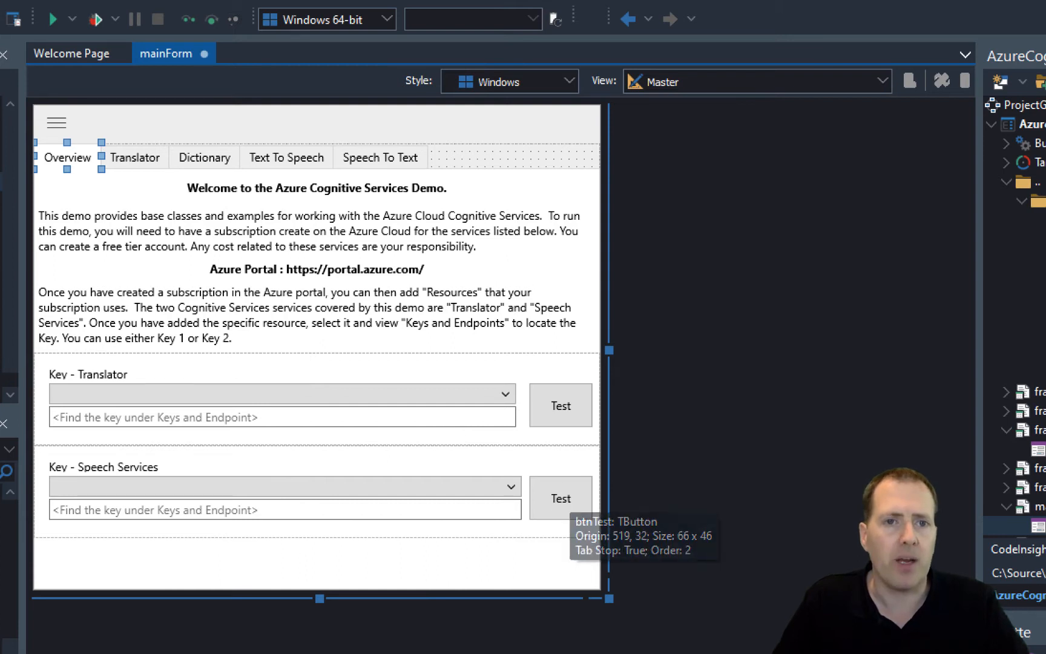
{"action": "mouse_move", "coordinate": [56, 122]}
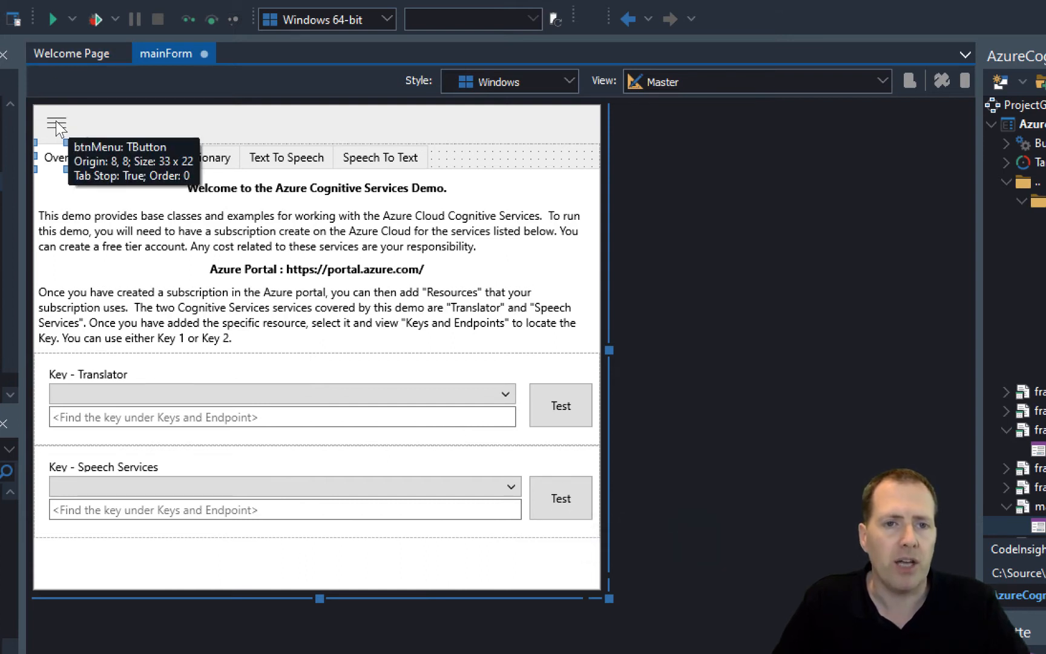
{"action": "mouse_move", "coordinate": [326, 260]}
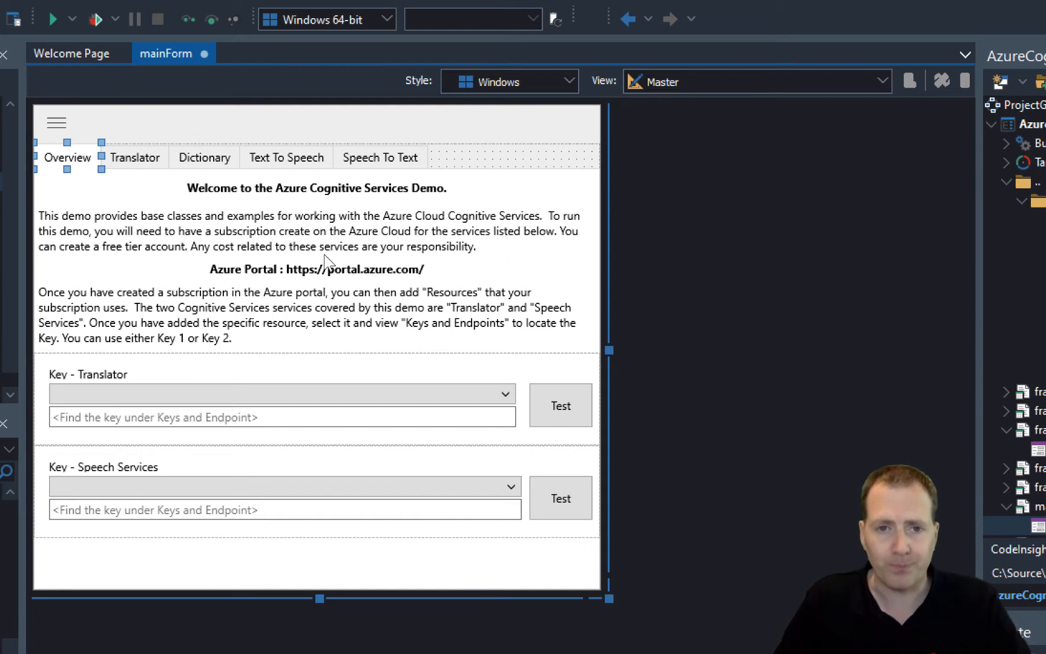
{"action": "mouse_move", "coordinate": [379, 160]}
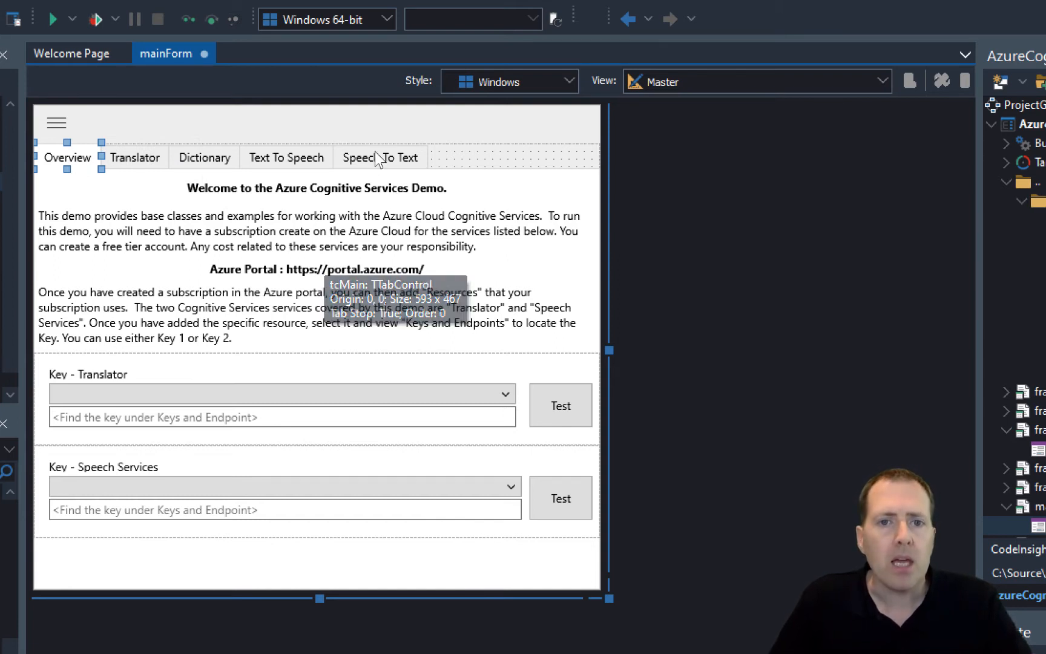
{"action": "left_click", "coordinate": [380, 158]}
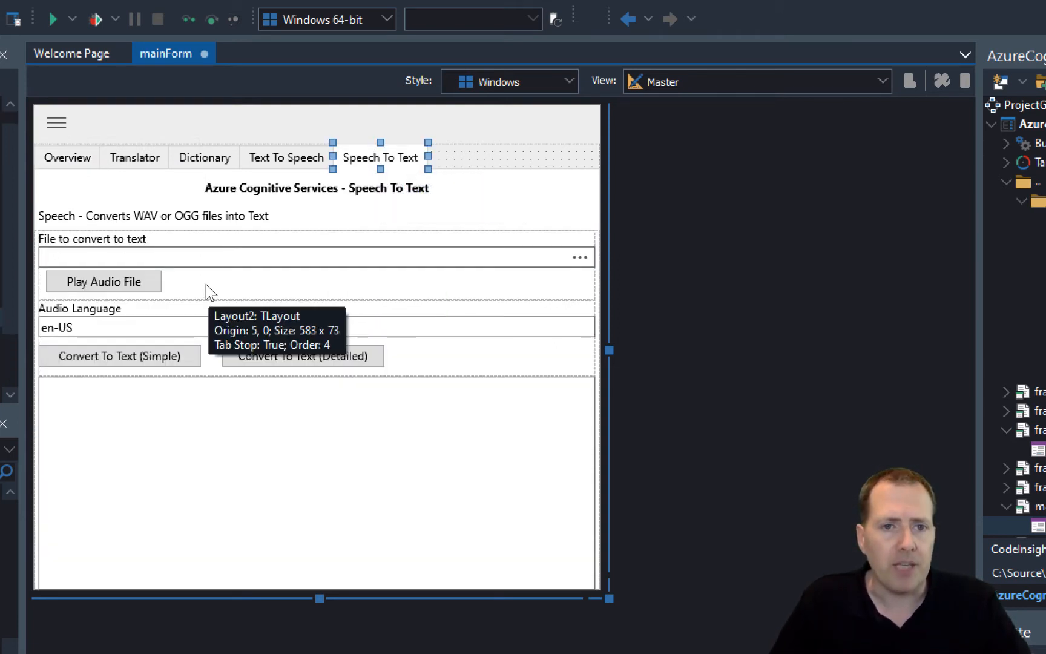
{"action": "mouse_move", "coordinate": [99, 267]}
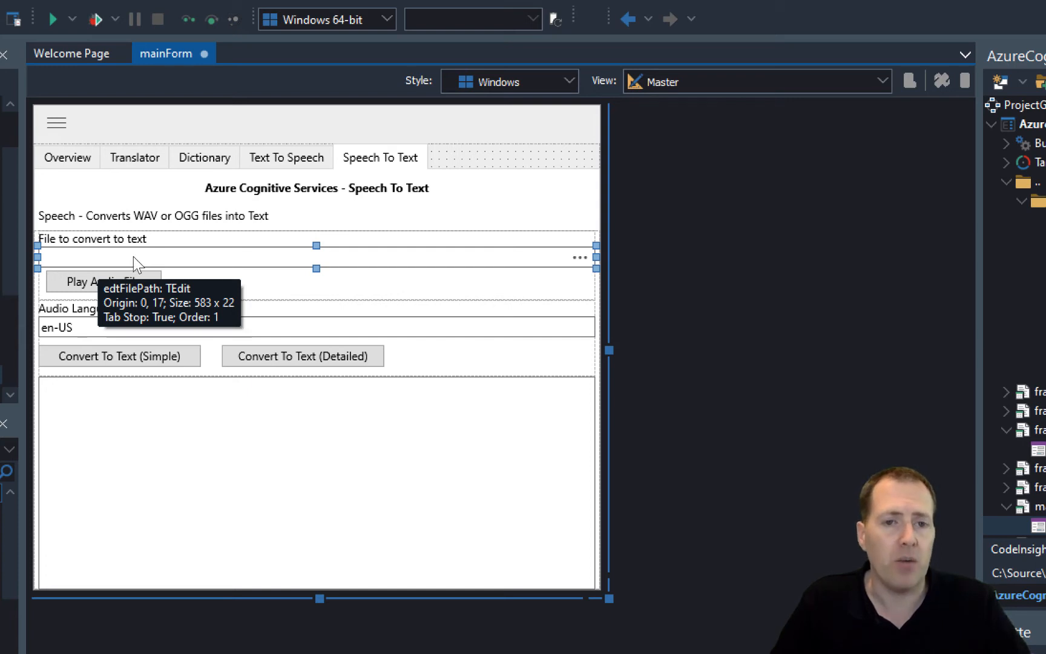
{"action": "mouse_move", "coordinate": [413, 440]}
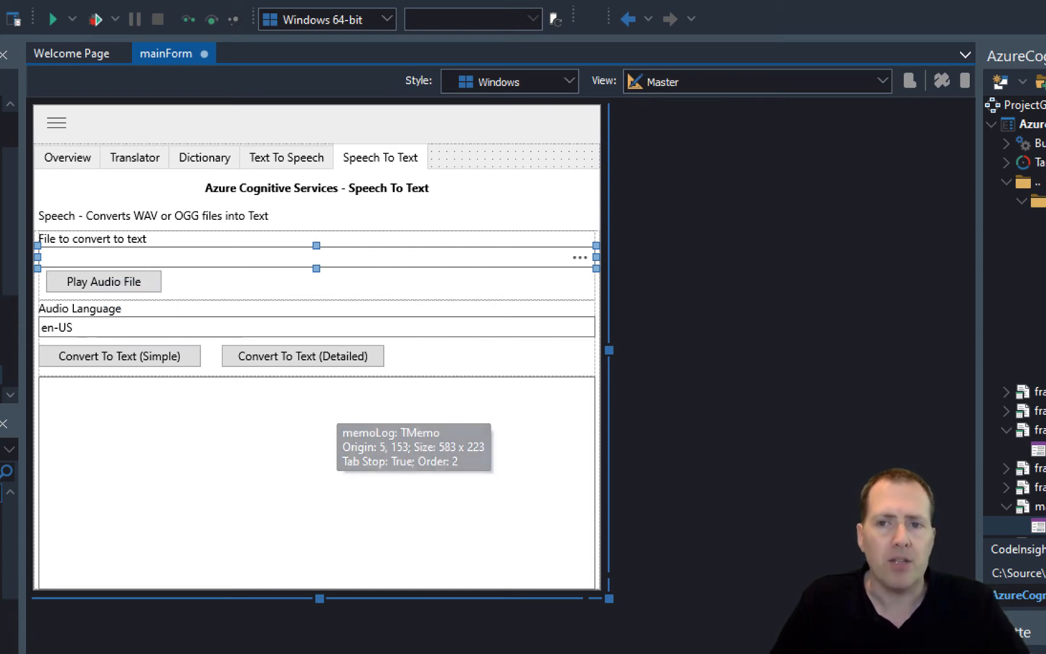
{"action": "mouse_move", "coordinate": [123, 257]}
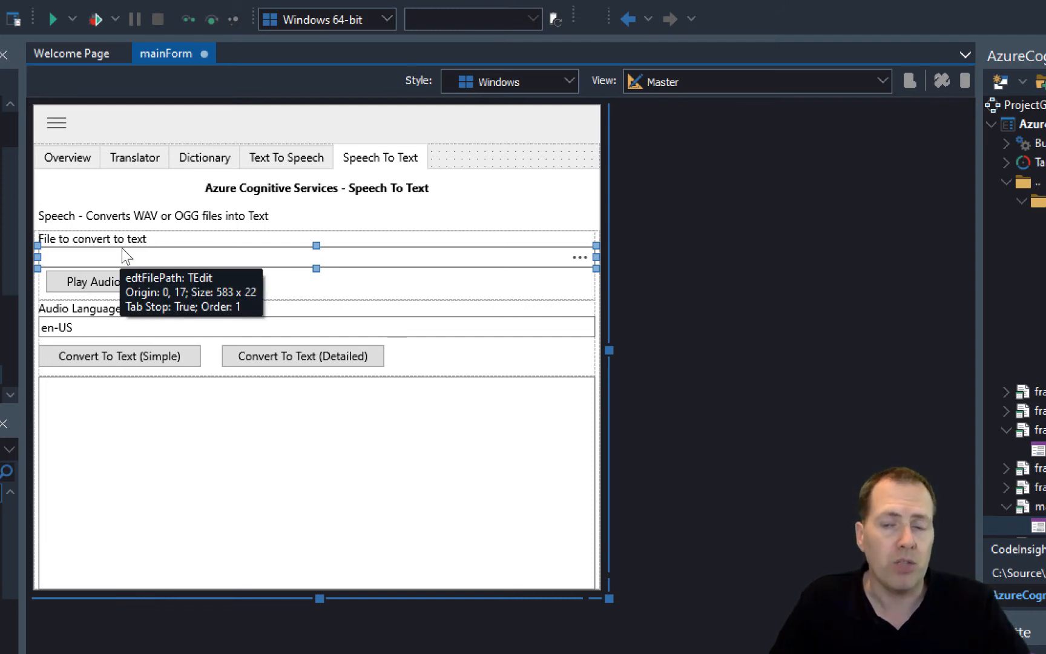
{"action": "mouse_move", "coordinate": [302, 307]}
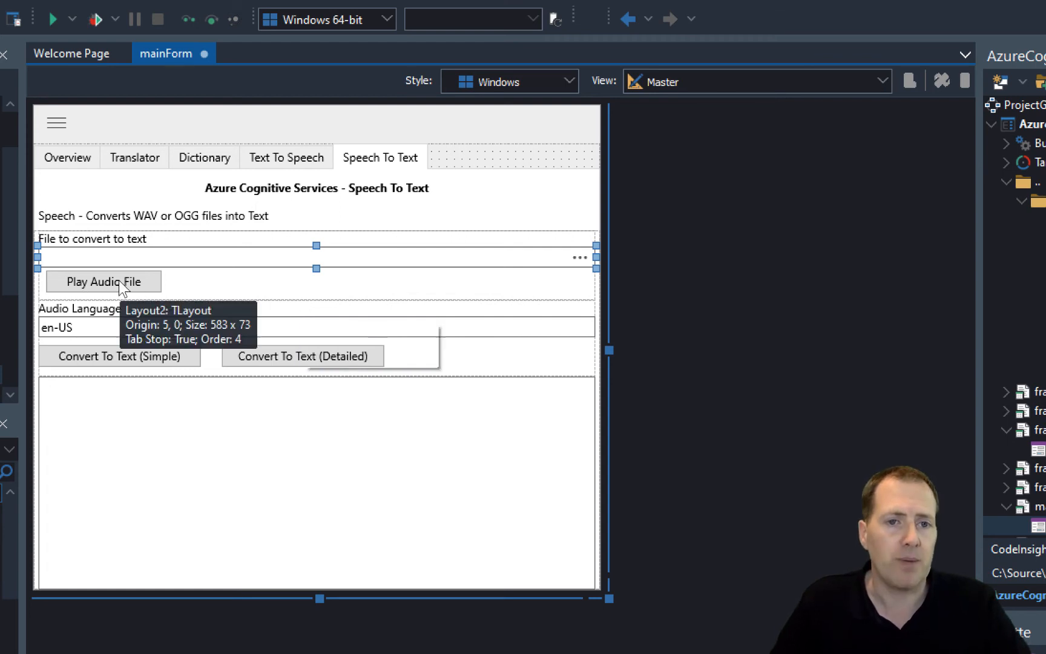
{"action": "mouse_move", "coordinate": [582, 263]}
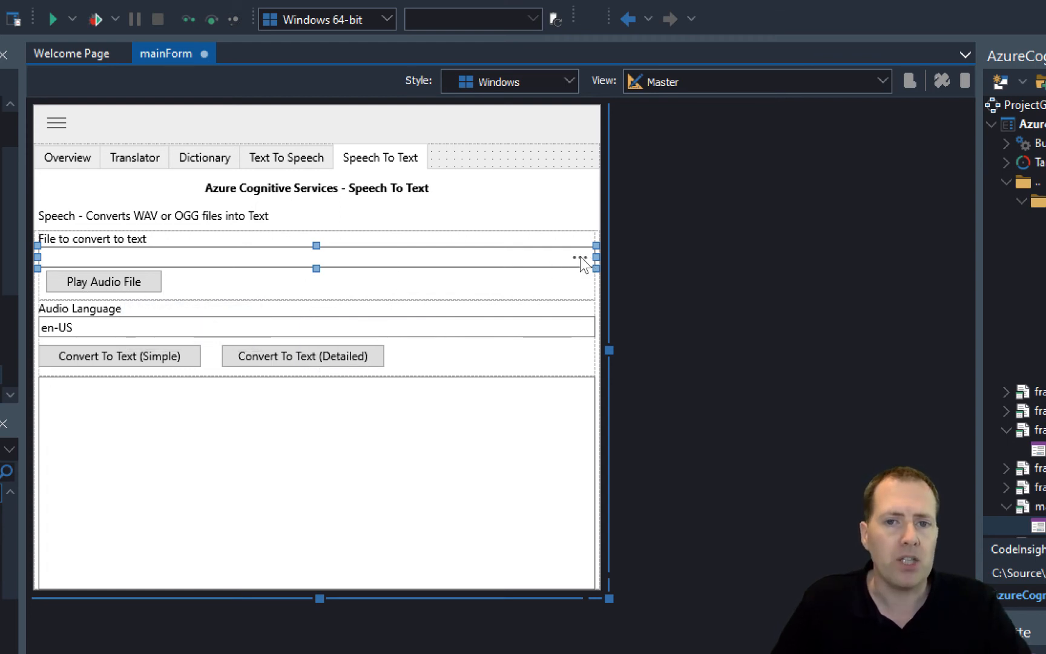
{"action": "mouse_move", "coordinate": [582, 261]}
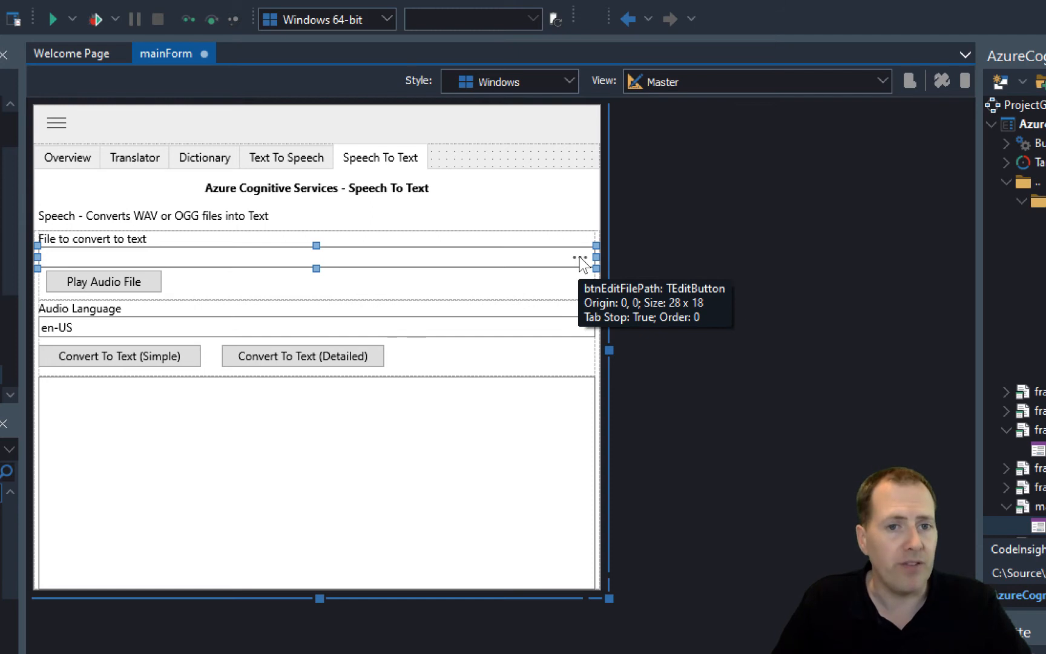
{"action": "mouse_move", "coordinate": [112, 286]}
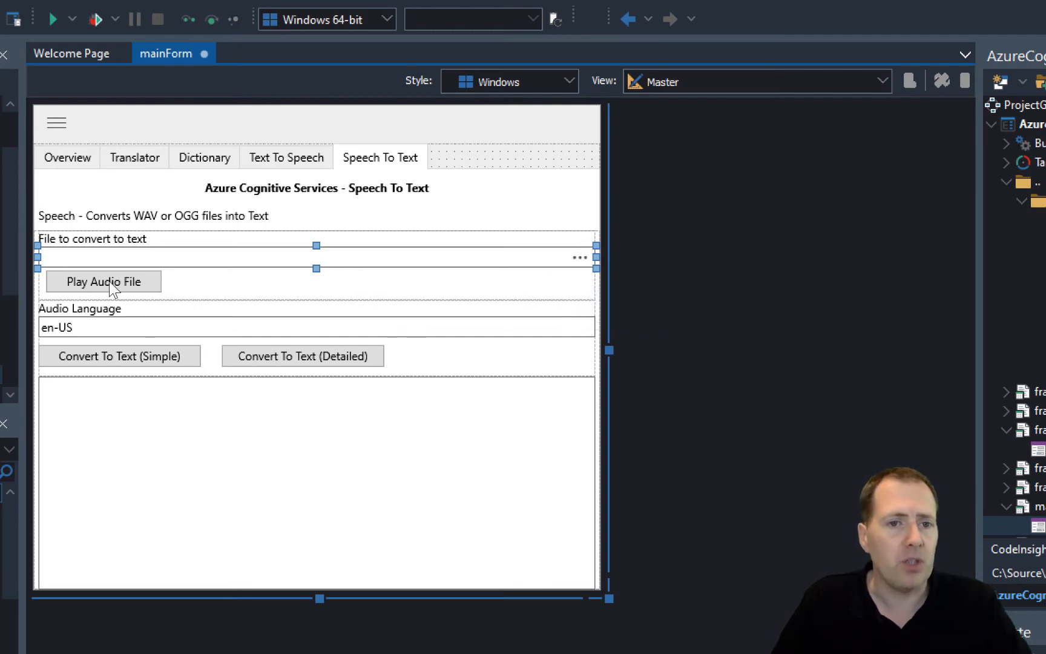
{"action": "mouse_move", "coordinate": [104, 281]}
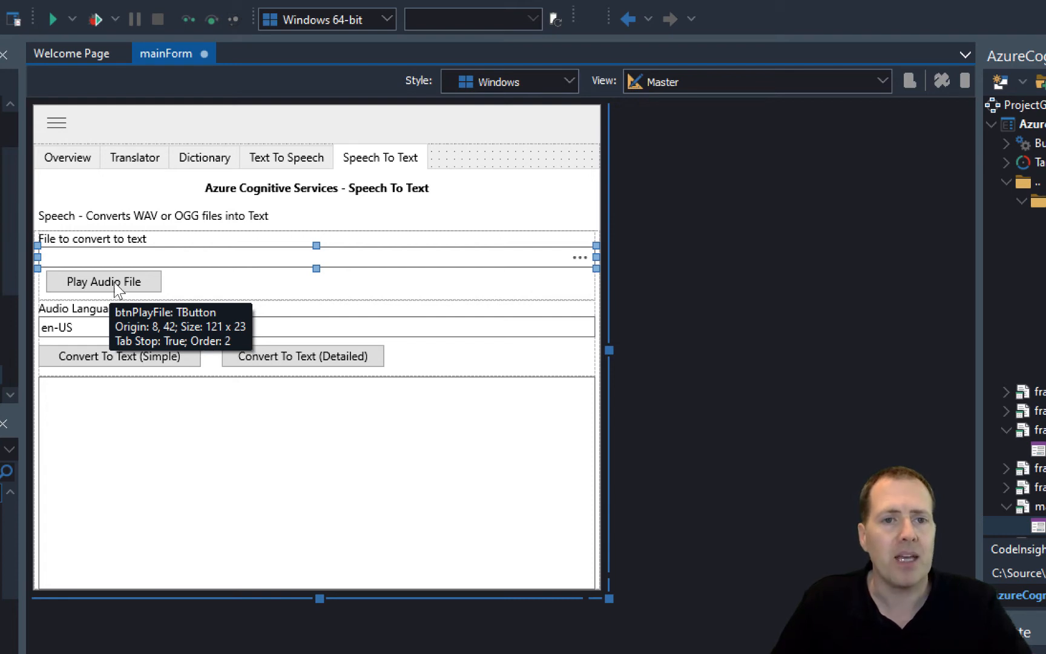
{"action": "mouse_move", "coordinate": [65, 332]}
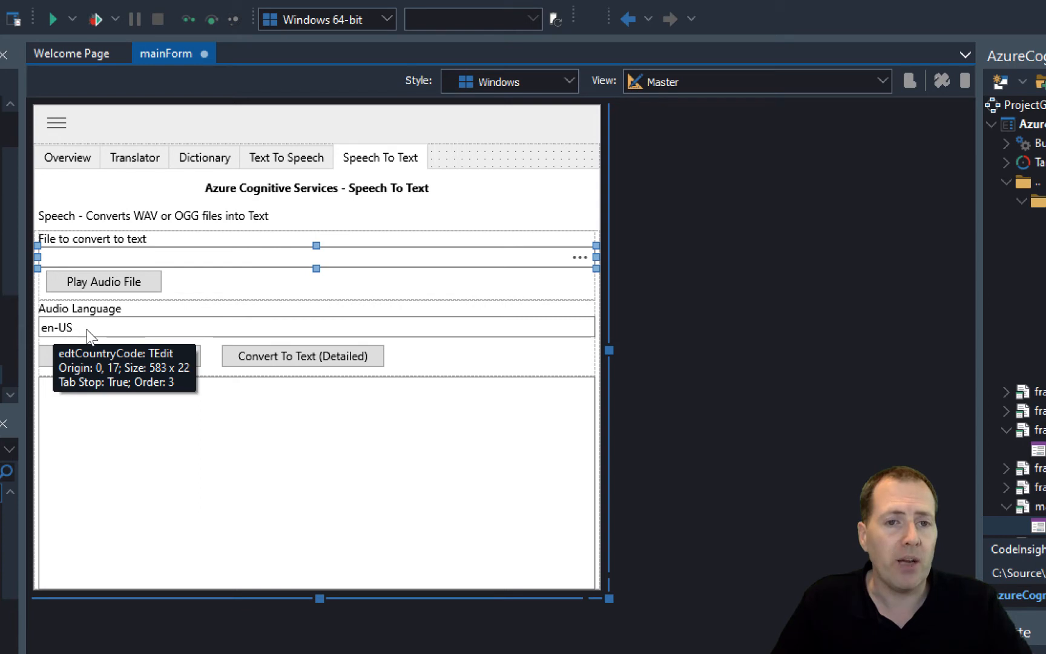
{"action": "mouse_move", "coordinate": [85, 339]}
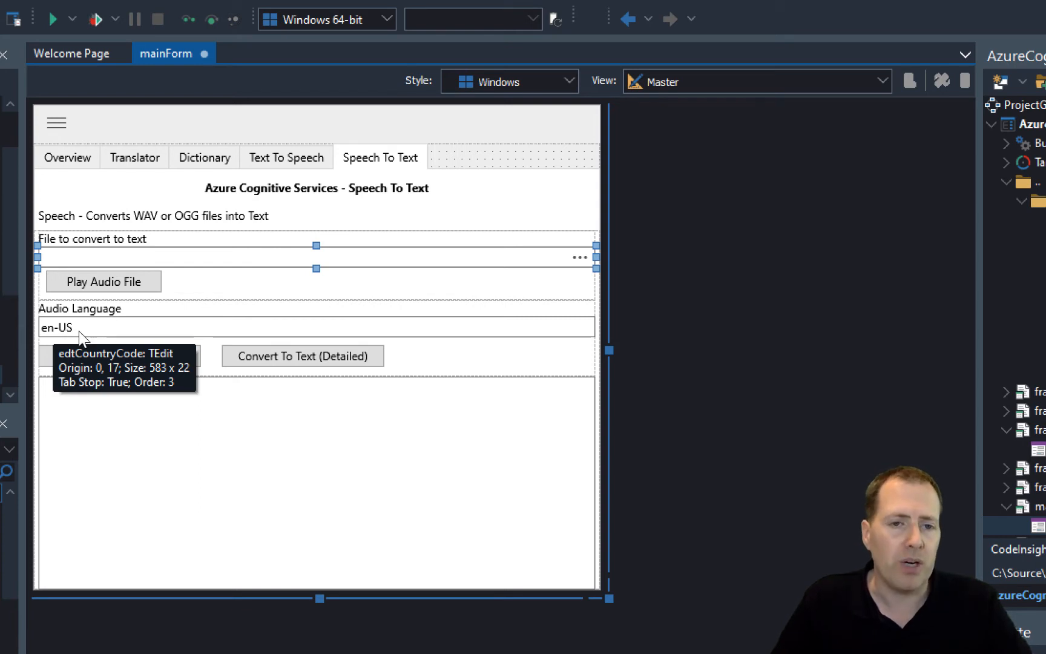
{"action": "mouse_move", "coordinate": [100, 342]}
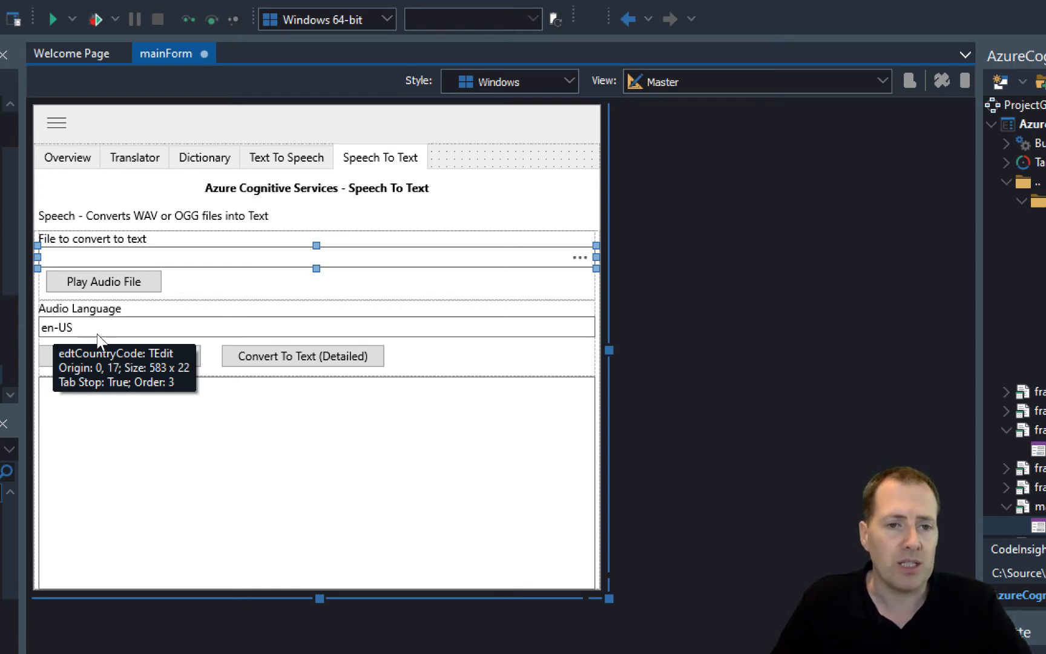
{"action": "mouse_move", "coordinate": [113, 355]}
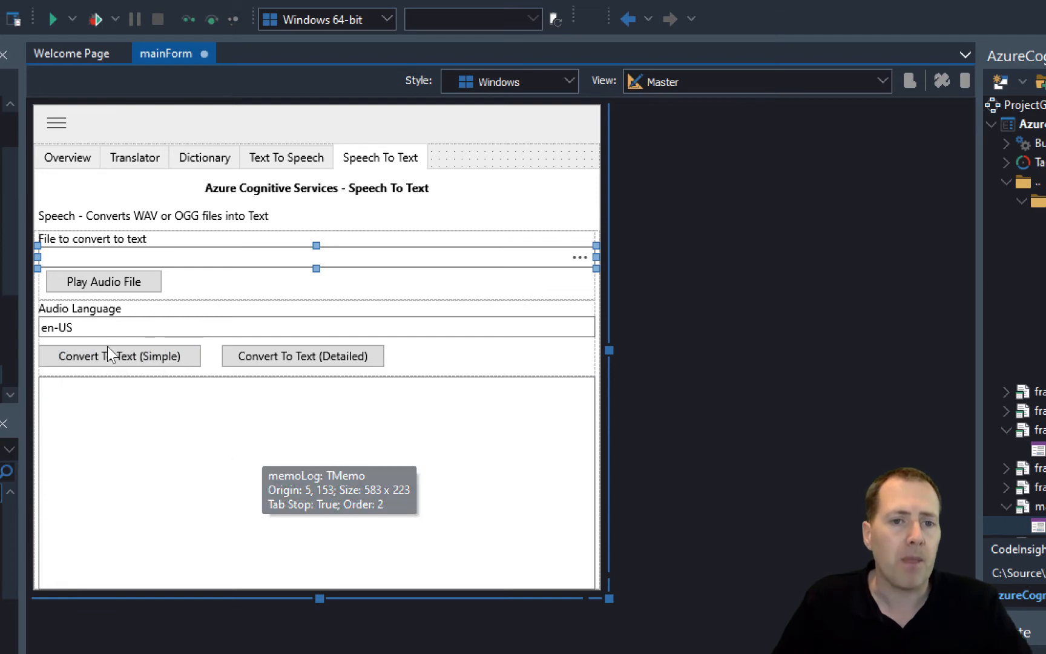
{"action": "mouse_move", "coordinate": [78, 330]}
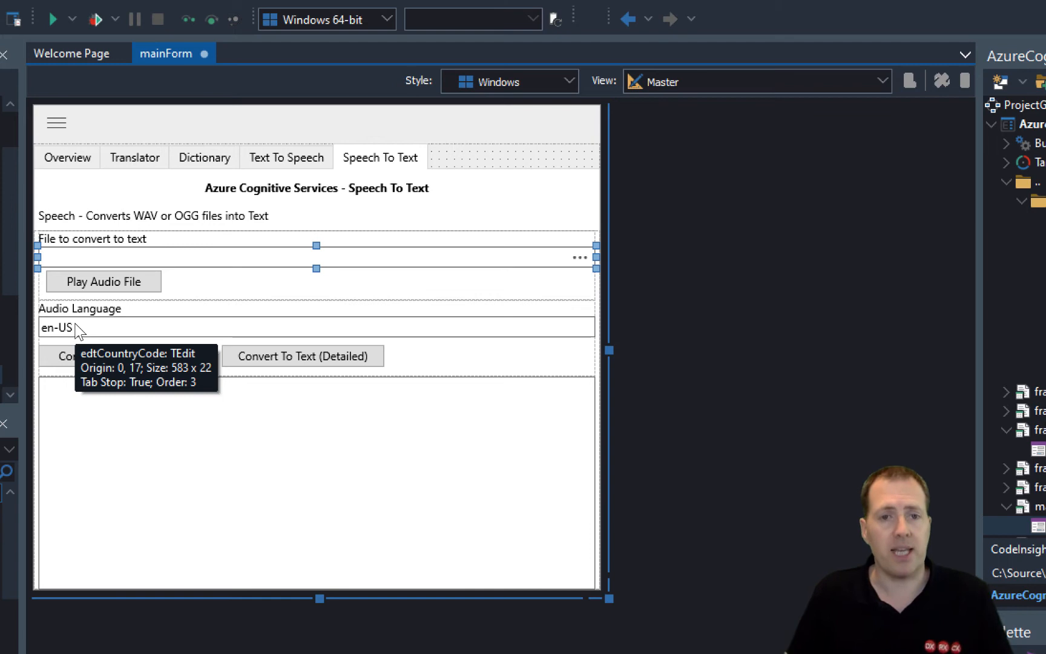
{"action": "mouse_move", "coordinate": [280, 461]}
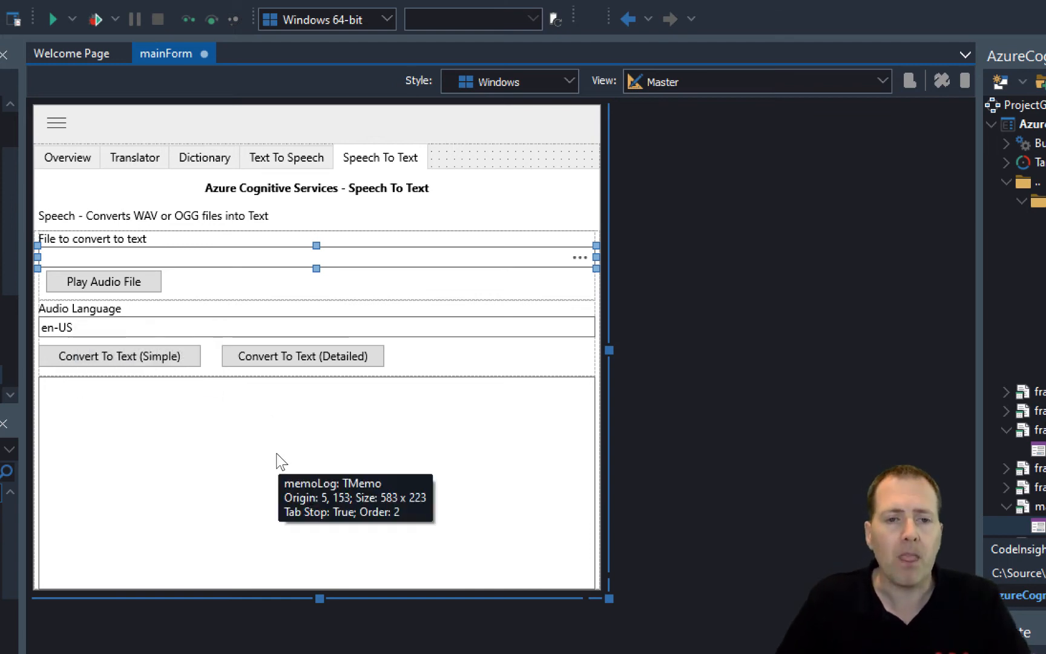
{"action": "mouse_move", "coordinate": [129, 367]}
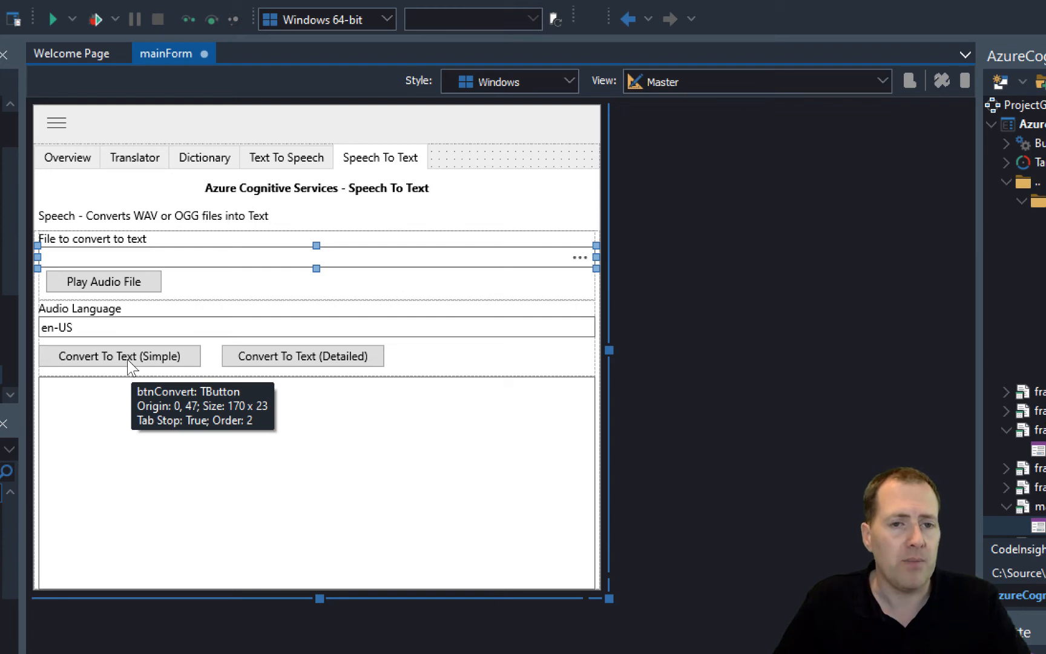
{"action": "mouse_move", "coordinate": [302, 355]}
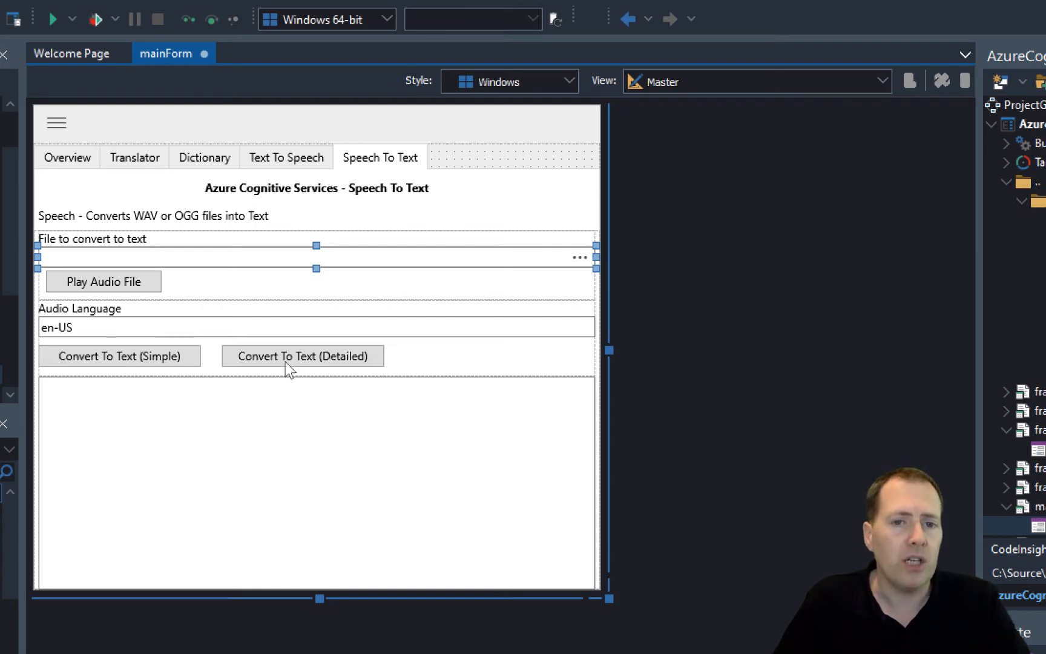
{"action": "mouse_move", "coordinate": [355, 371]}
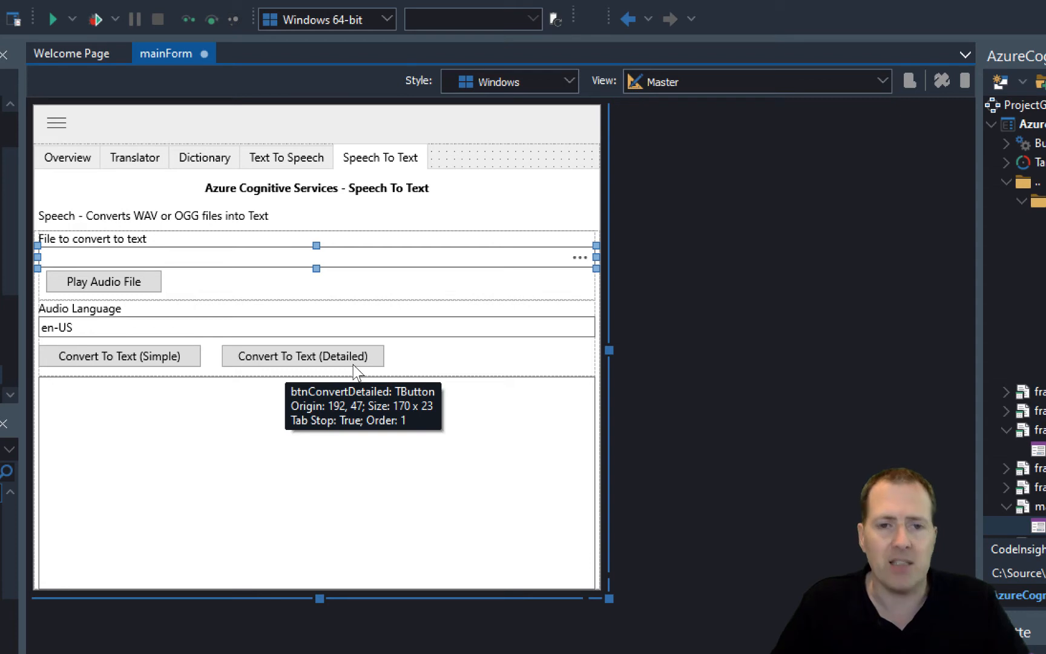
{"action": "mouse_move", "coordinate": [299, 403]}
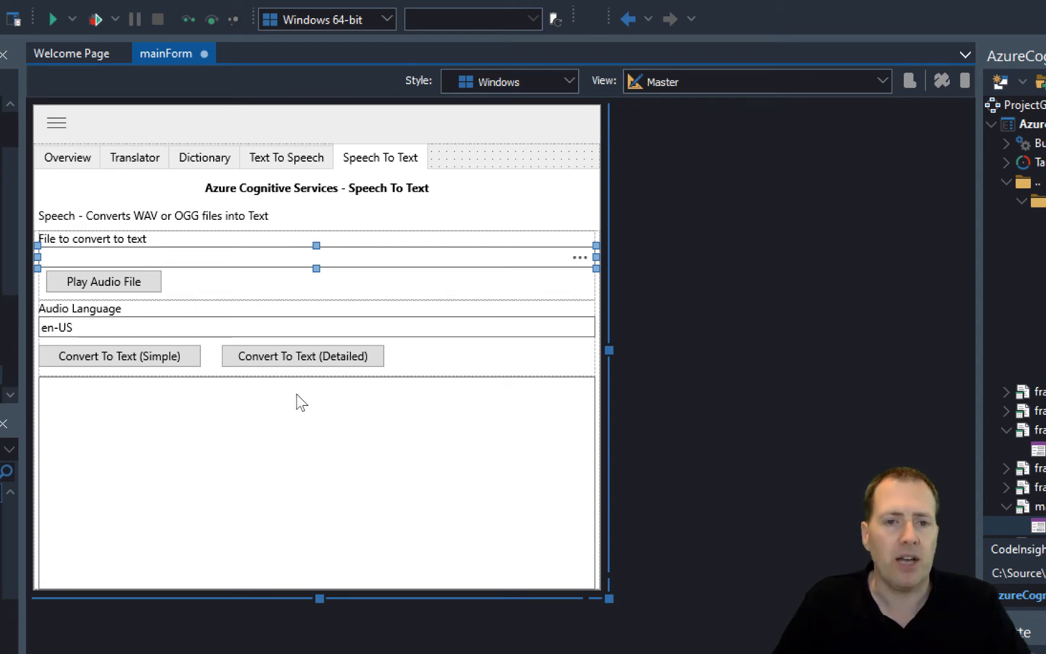
{"action": "mouse_move", "coordinate": [307, 398]}
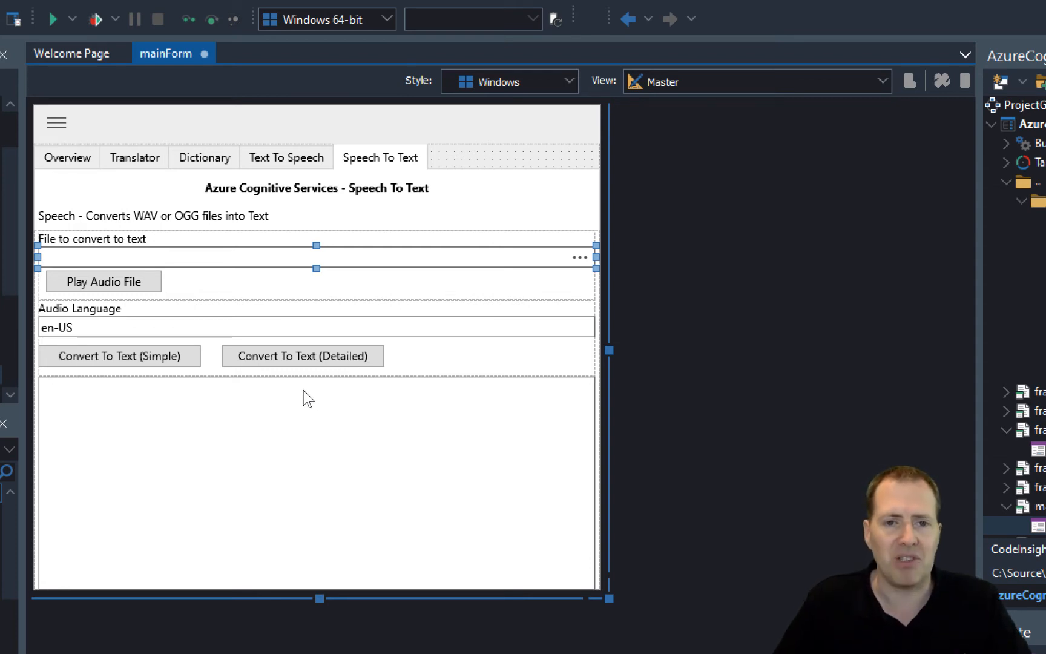
{"action": "mouse_move", "coordinate": [290, 364]}
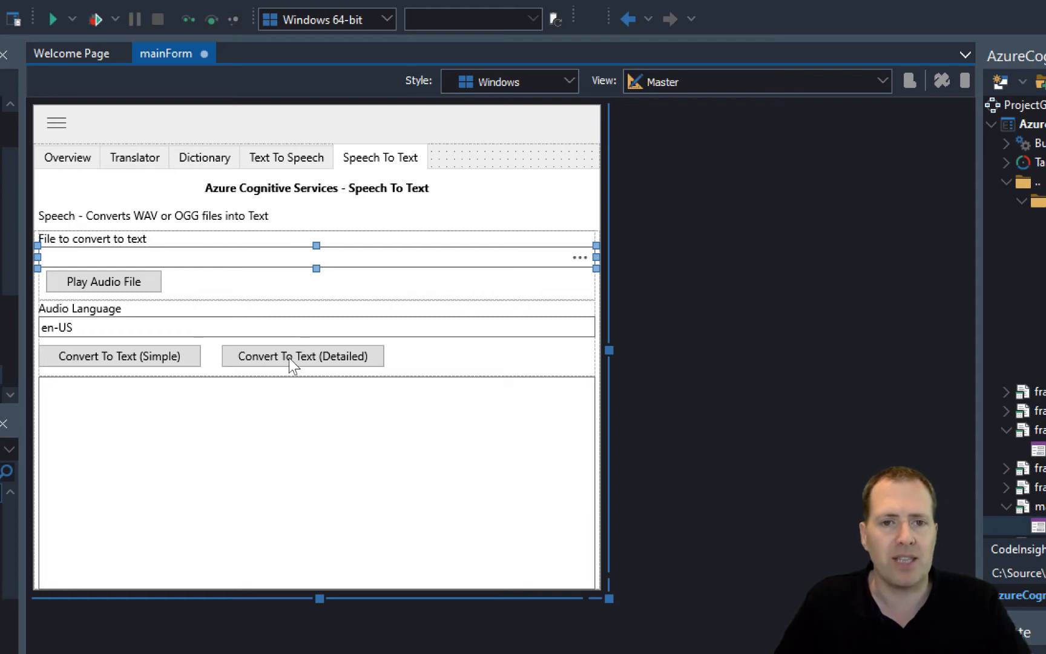
{"action": "mouse_move", "coordinate": [303, 355]}
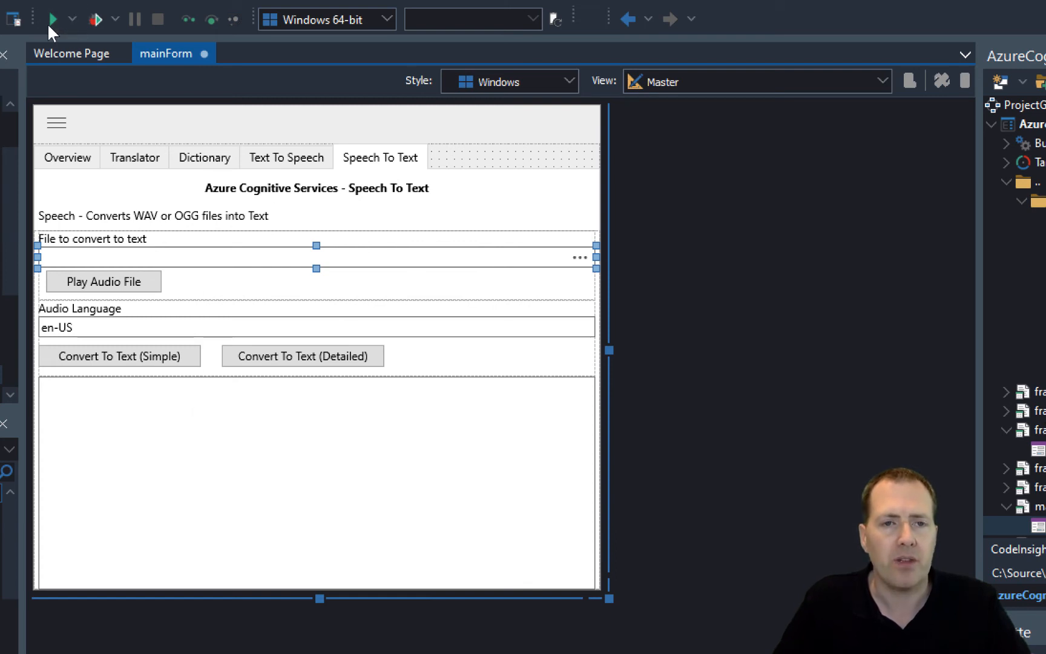
- Build and run the Azure Cognitive Services demo project
{"action": "left_click", "coordinate": [53, 19]}
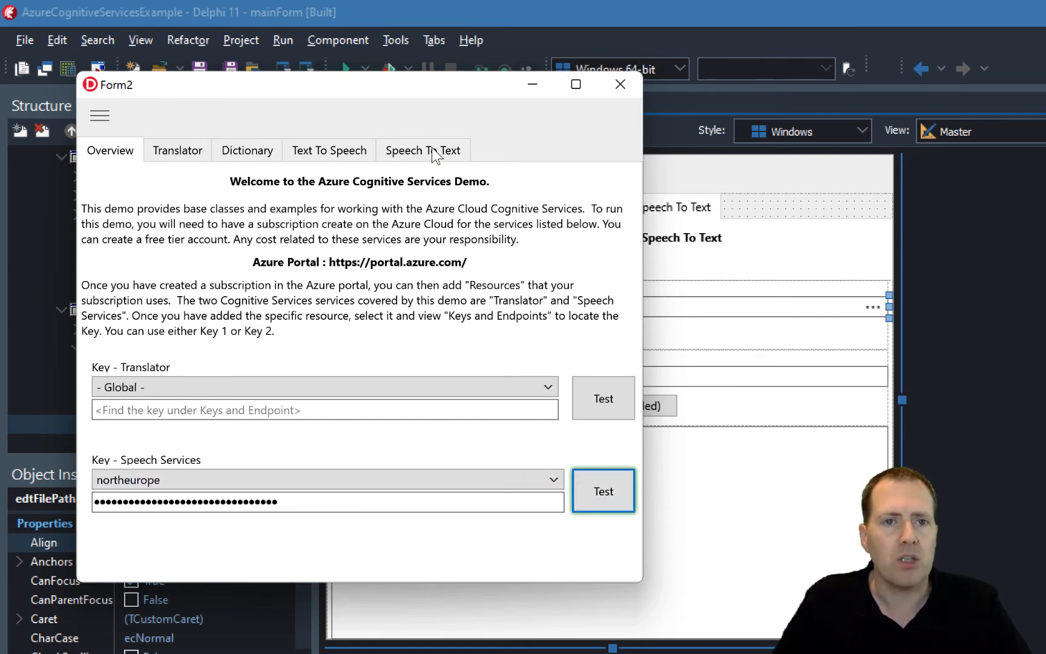
- Switch the running demo to its Speech To Text page with audio.wav loaded
{"action": "left_click", "coordinate": [422, 149]}
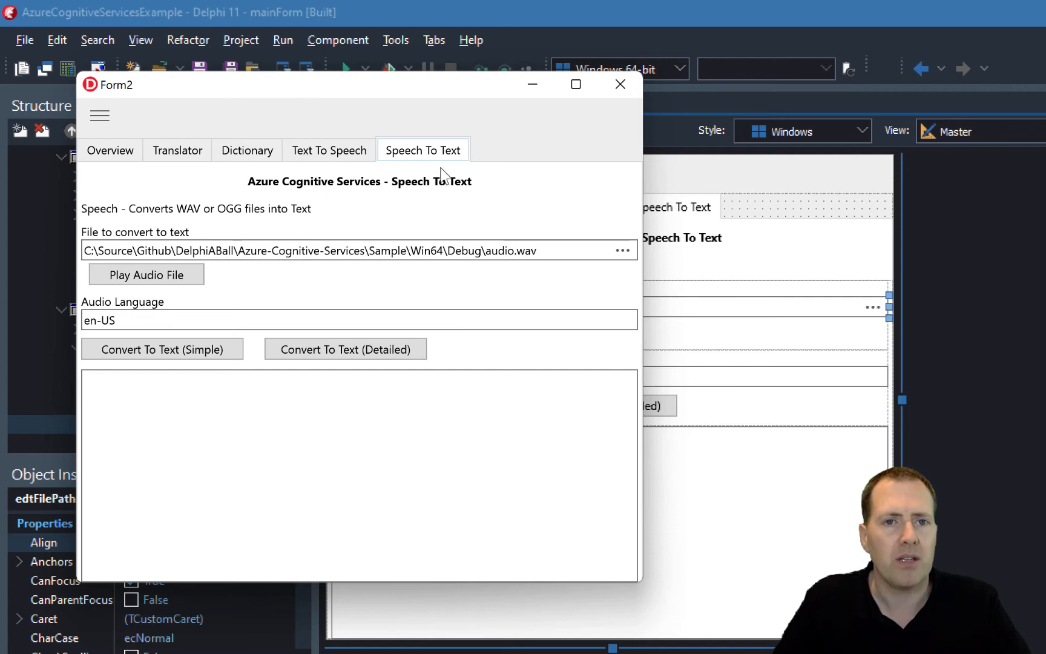
{"action": "mouse_move", "coordinate": [480, 250]}
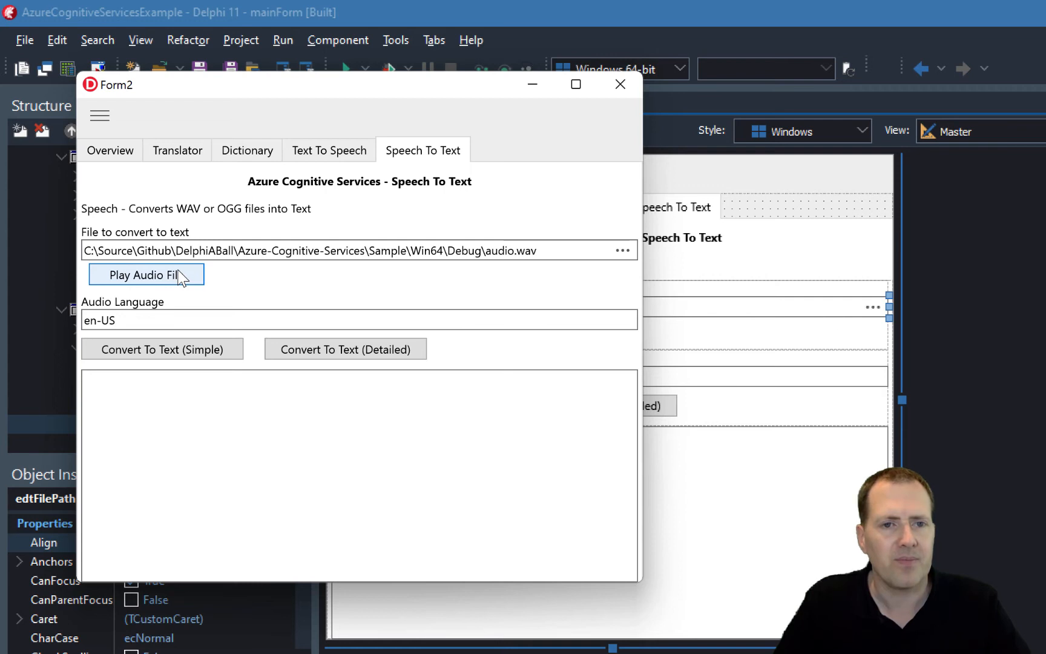
{"action": "mouse_move", "coordinate": [177, 276]}
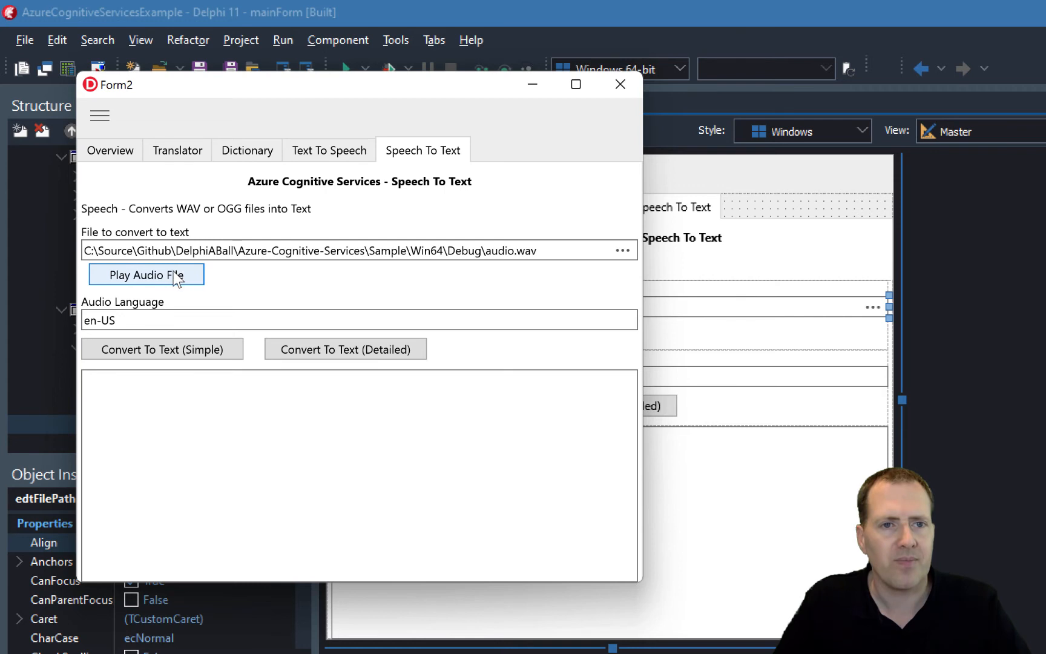
{"action": "mouse_move", "coordinate": [456, 179]}
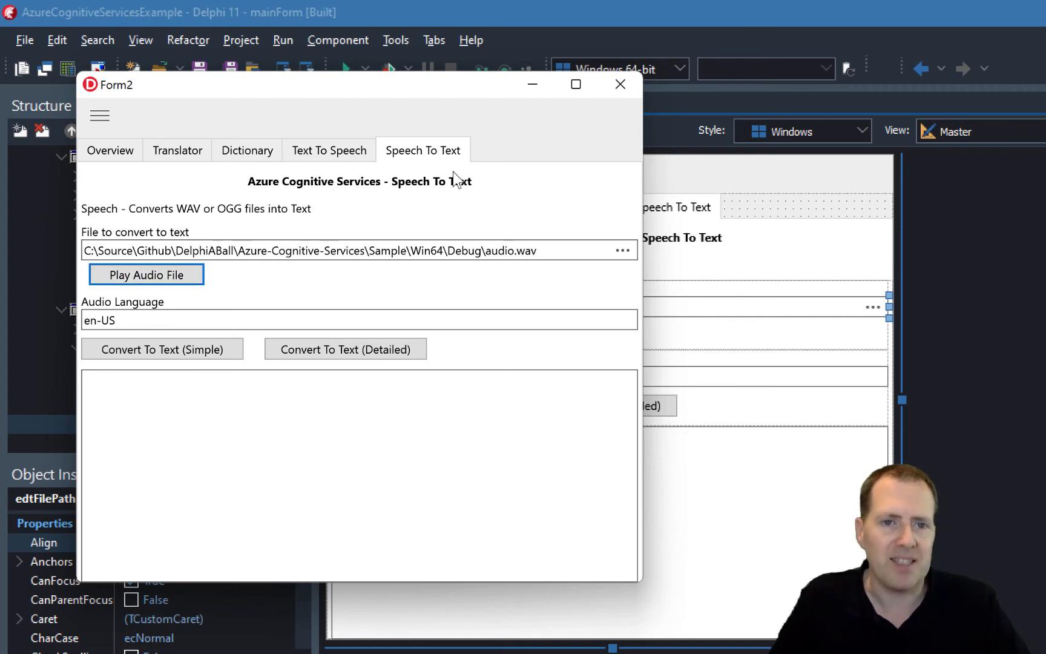
{"action": "mouse_move", "coordinate": [502, 271]}
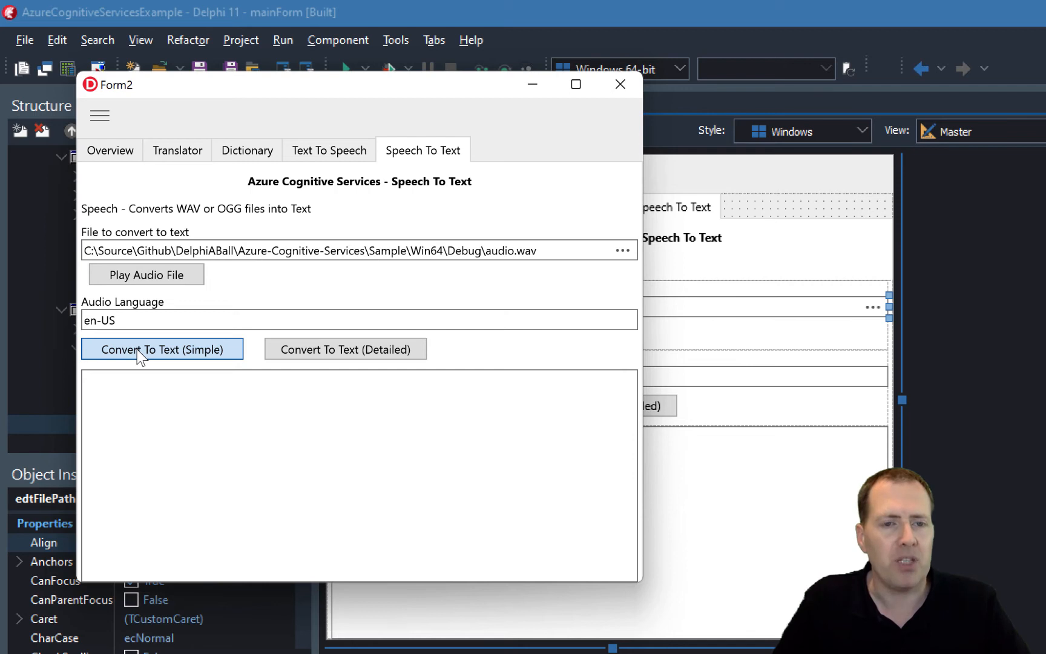
- Run the simple conversion of audio.wav, returning the turkey-crossing-the-road transcript
{"action": "left_click", "coordinate": [162, 348]}
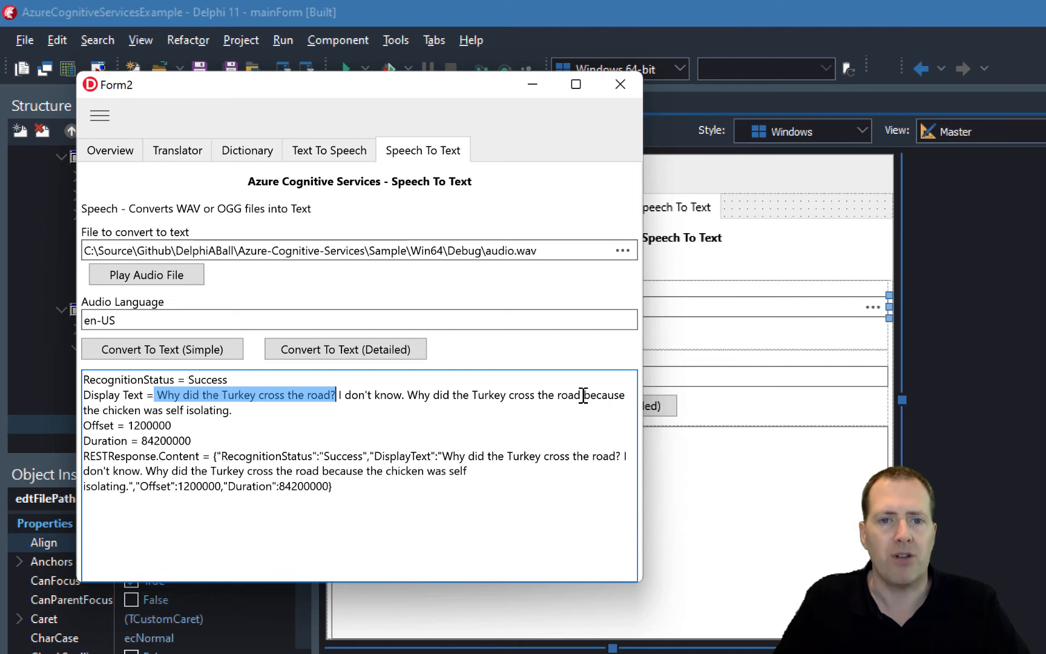
{"action": "mouse_move", "coordinate": [239, 411]}
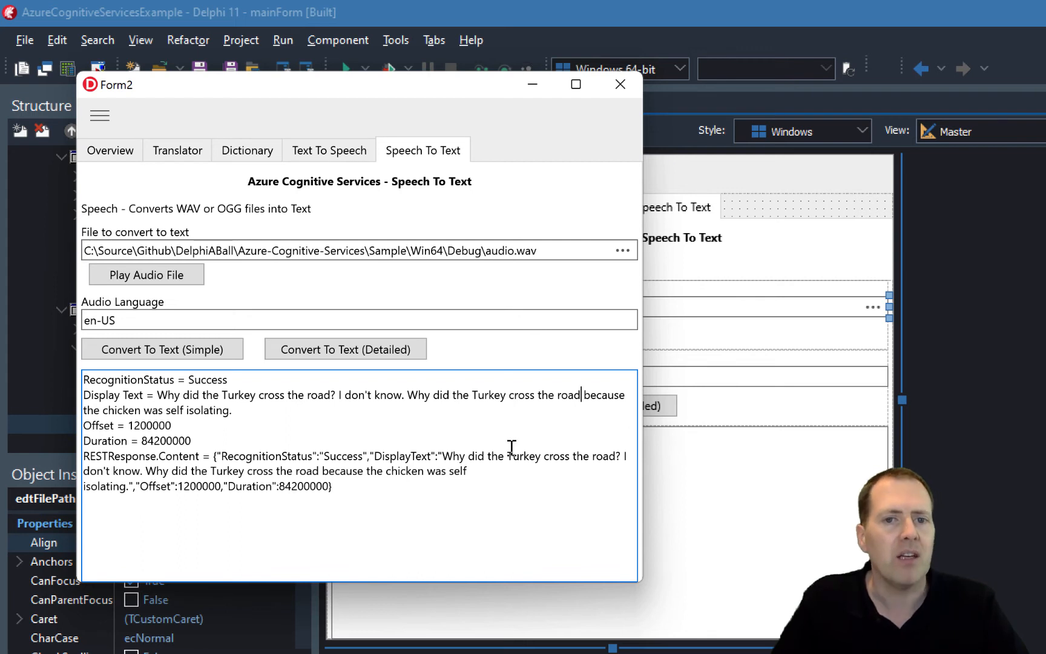
{"action": "mouse_move", "coordinate": [263, 412]}
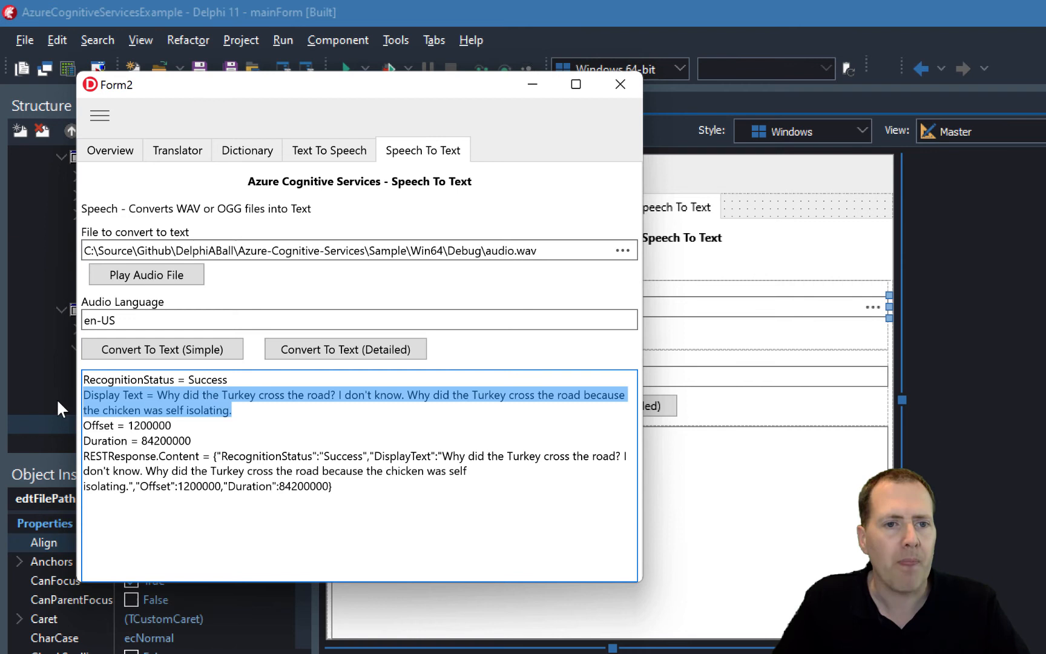
{"action": "mouse_move", "coordinate": [345, 348]}
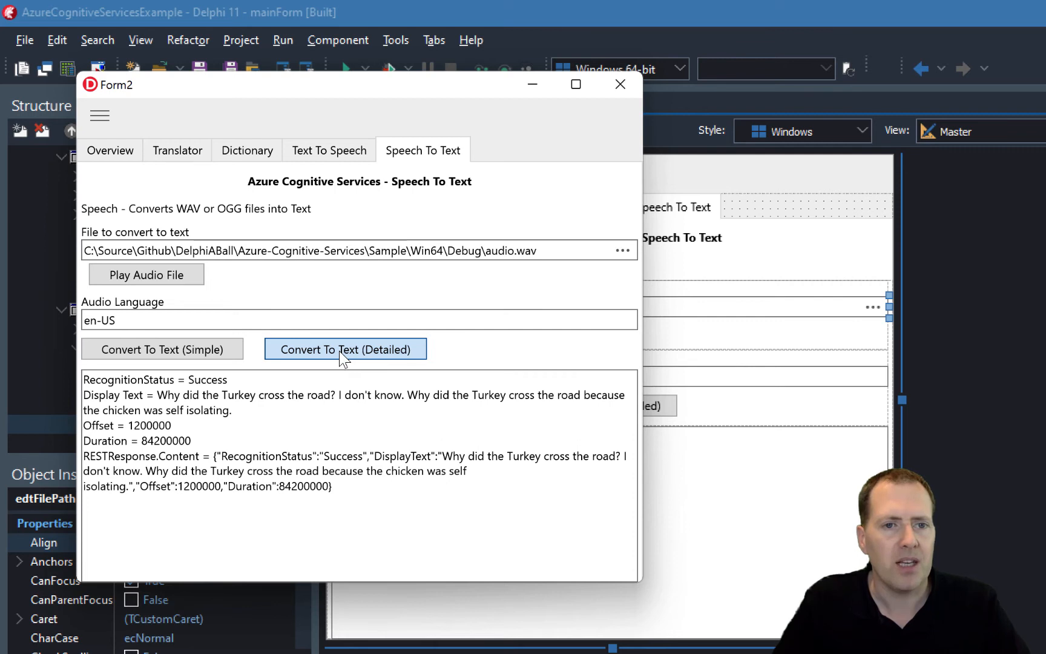
- Run the detailed conversion showing 0.98 confidence, then close Form2
{"action": "left_click", "coordinate": [345, 348]}
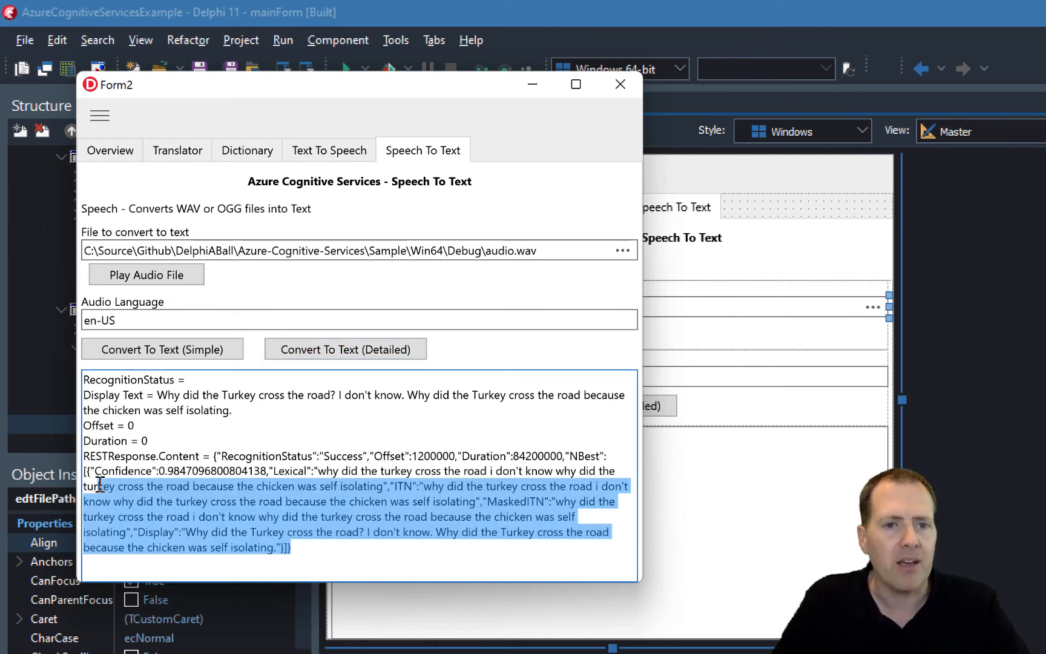
{"action": "left_click", "coordinate": [530, 504]}
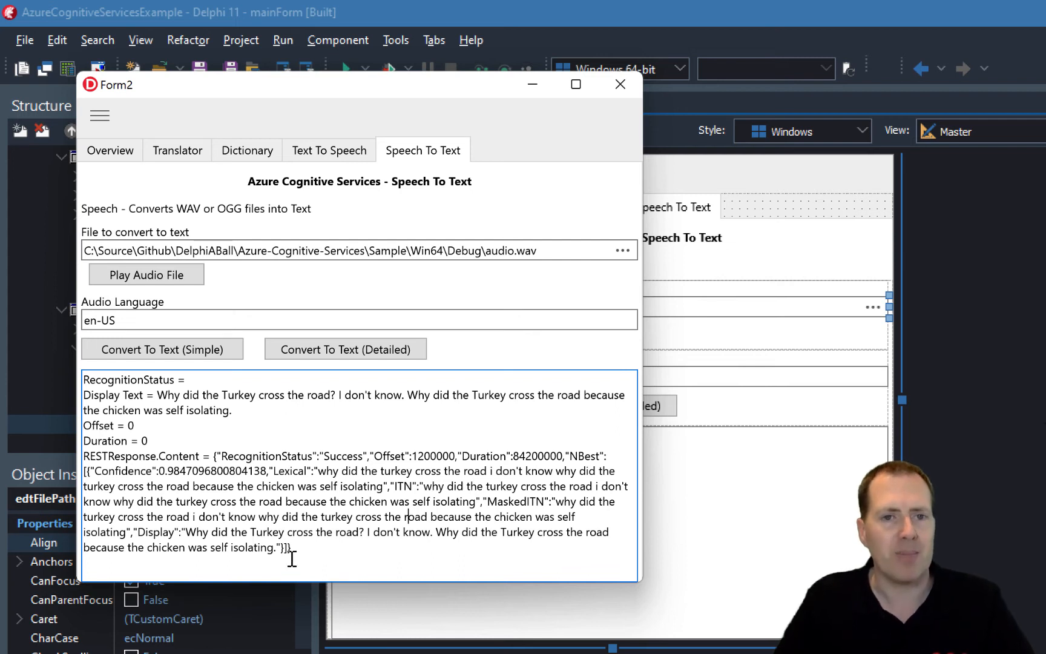
{"action": "left_click", "coordinate": [620, 84]}
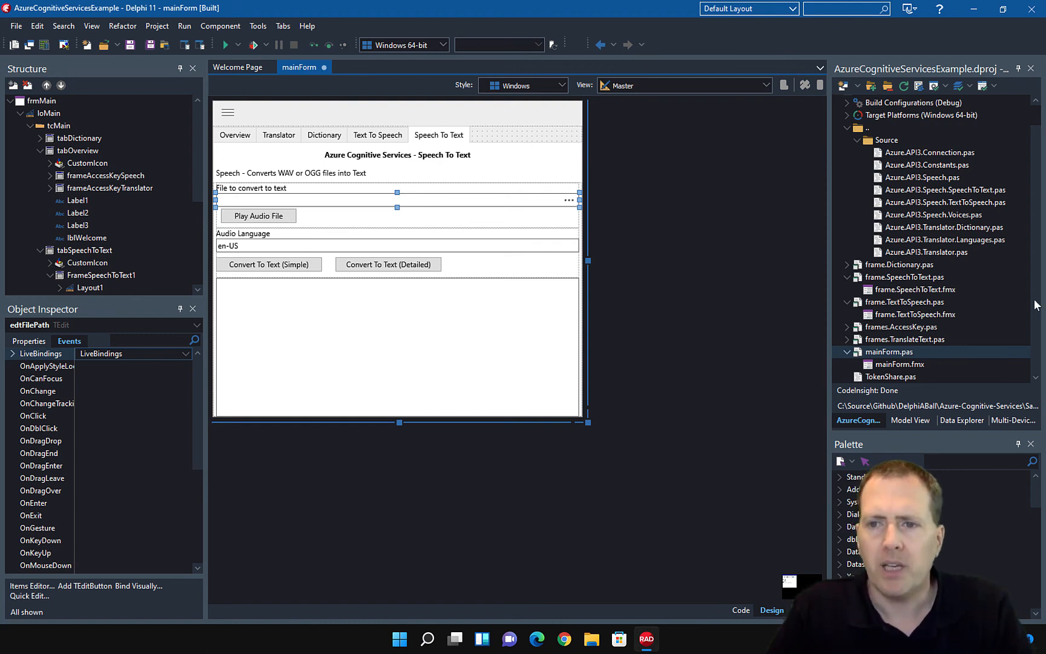
- Open Azure.API3.Speech.SpeechToText.pas from the Projects pane in the code editor
{"action": "left_click", "coordinate": [890, 351]}
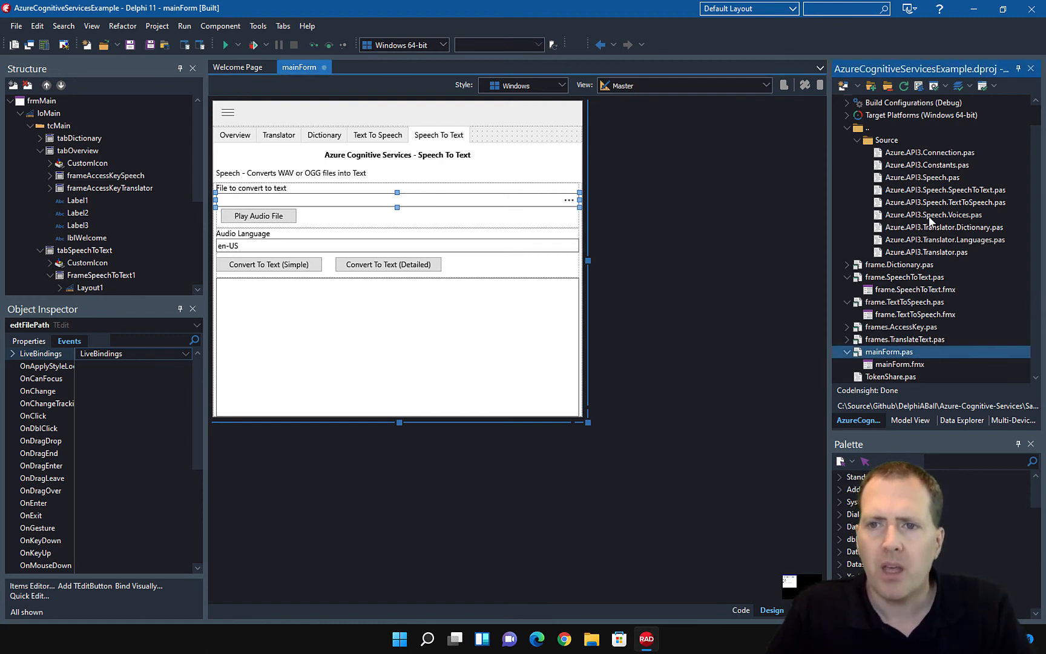
{"action": "left_click", "coordinate": [940, 194]}
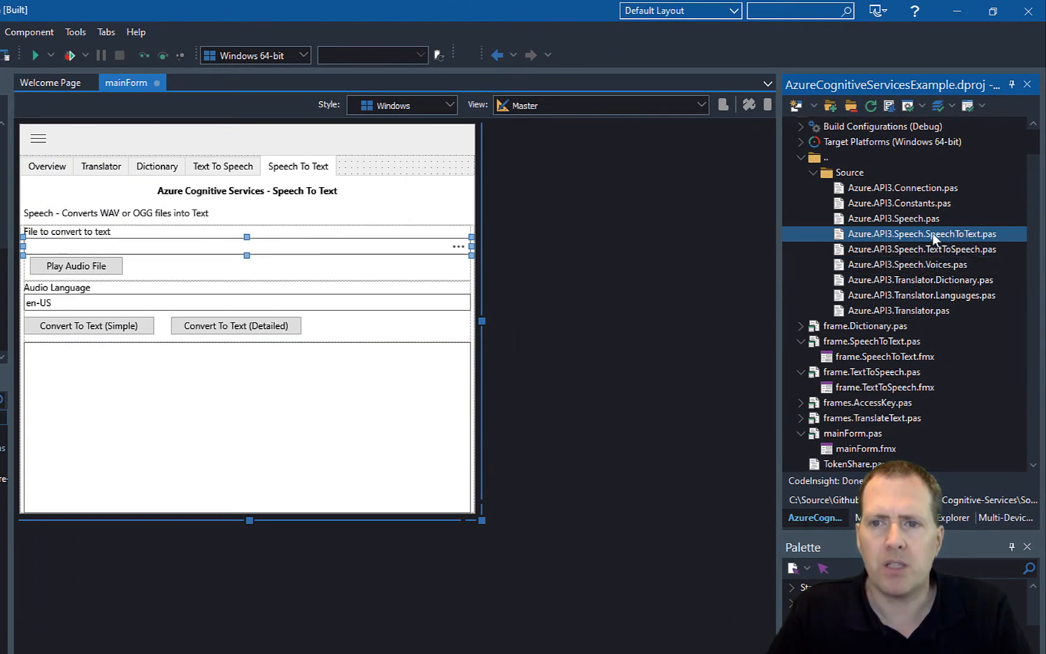
{"action": "mouse_move", "coordinate": [964, 237]}
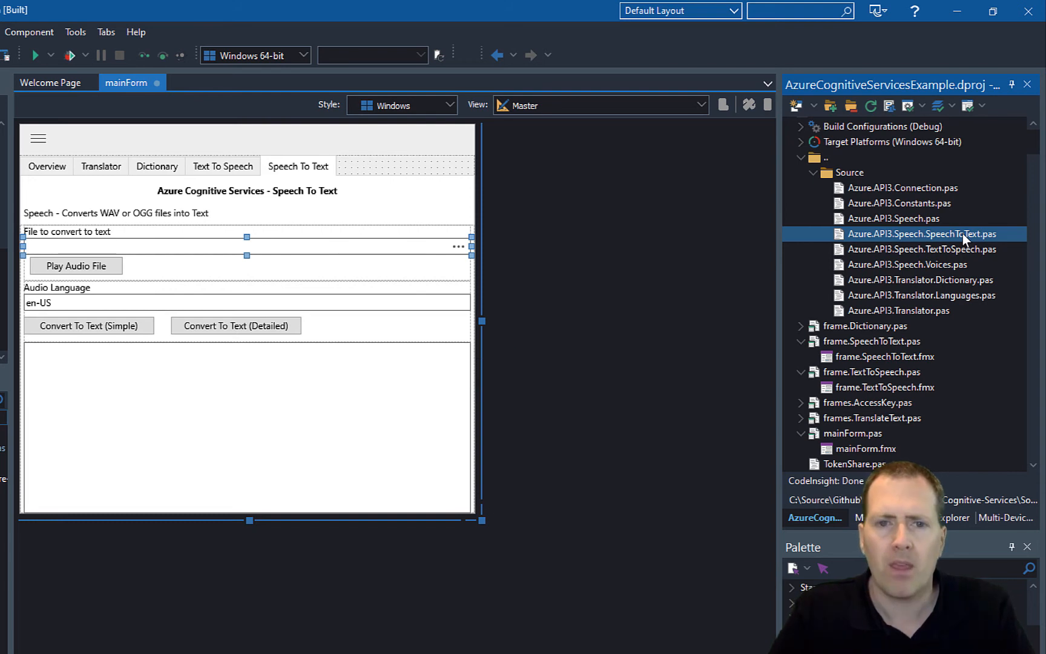
{"action": "double_click", "coordinate": [923, 234]}
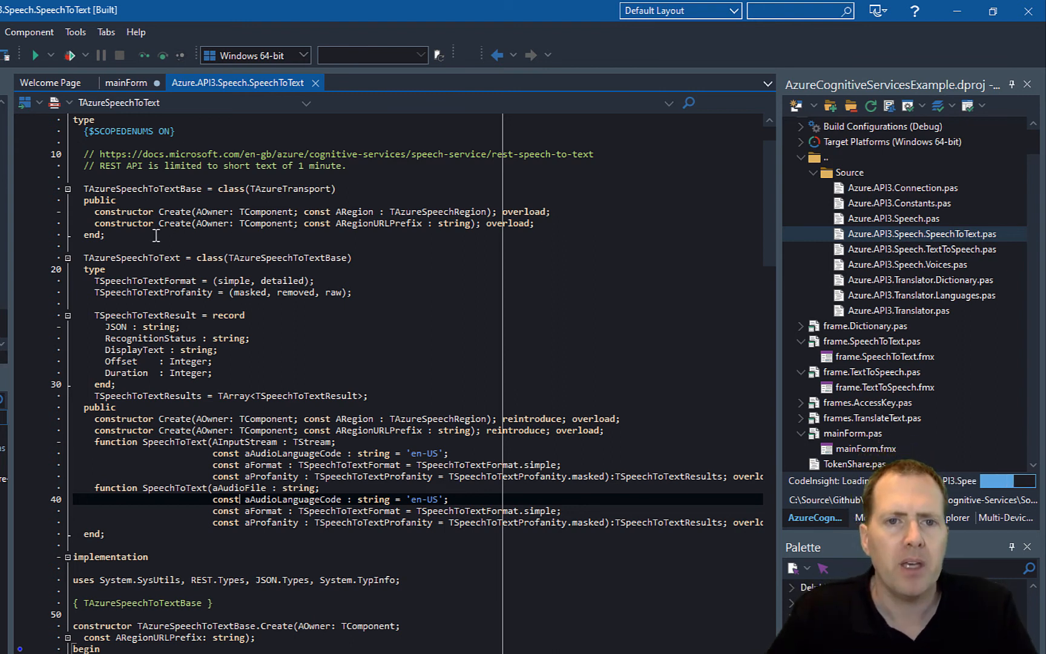
{"action": "double_click", "coordinate": [131, 258]}
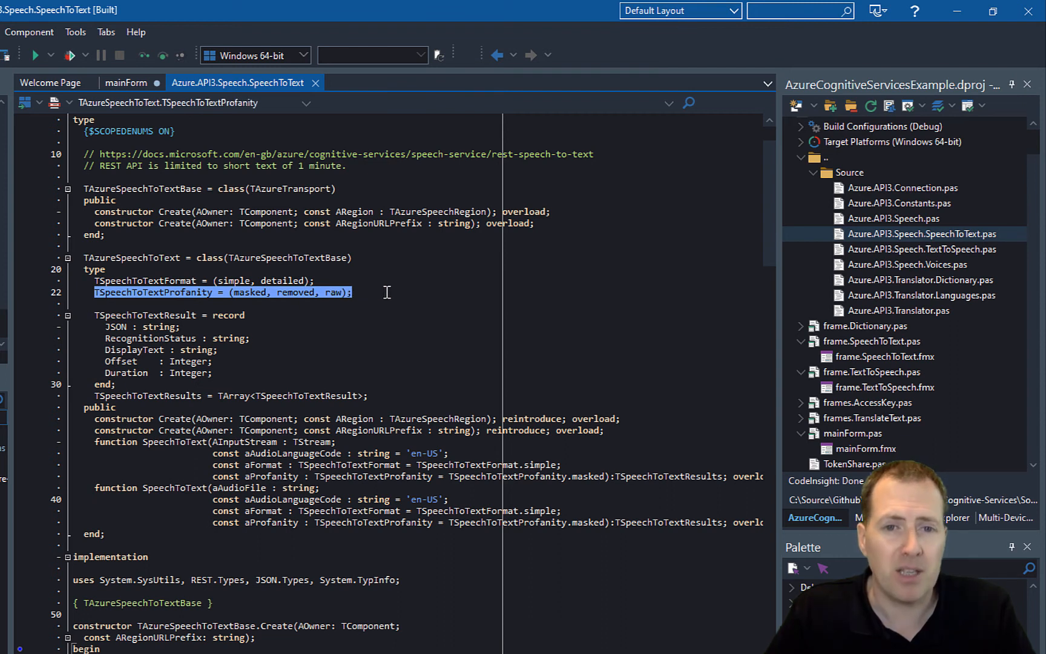
{"action": "mouse_move", "coordinate": [334, 299]}
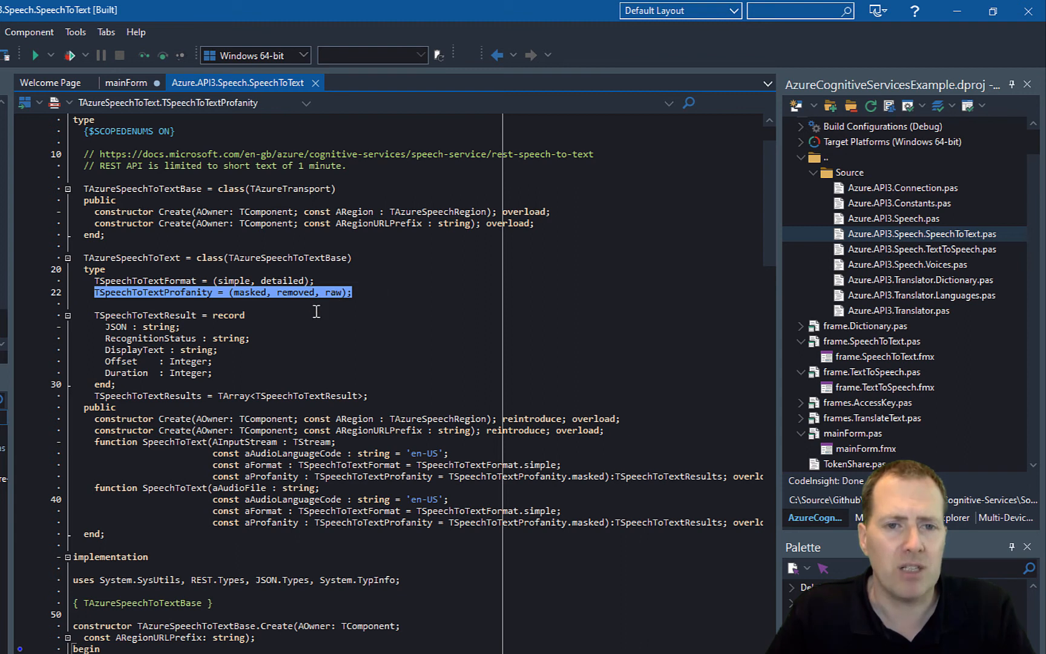
{"action": "left_click", "coordinate": [119, 314]}
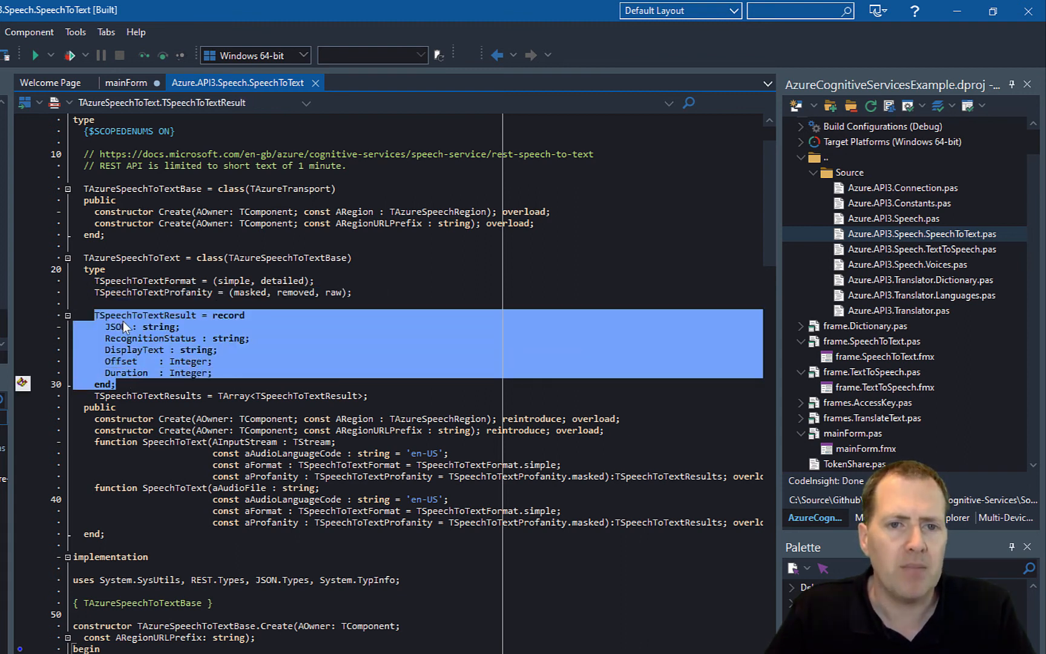
{"action": "mouse_move", "coordinate": [153, 337]}
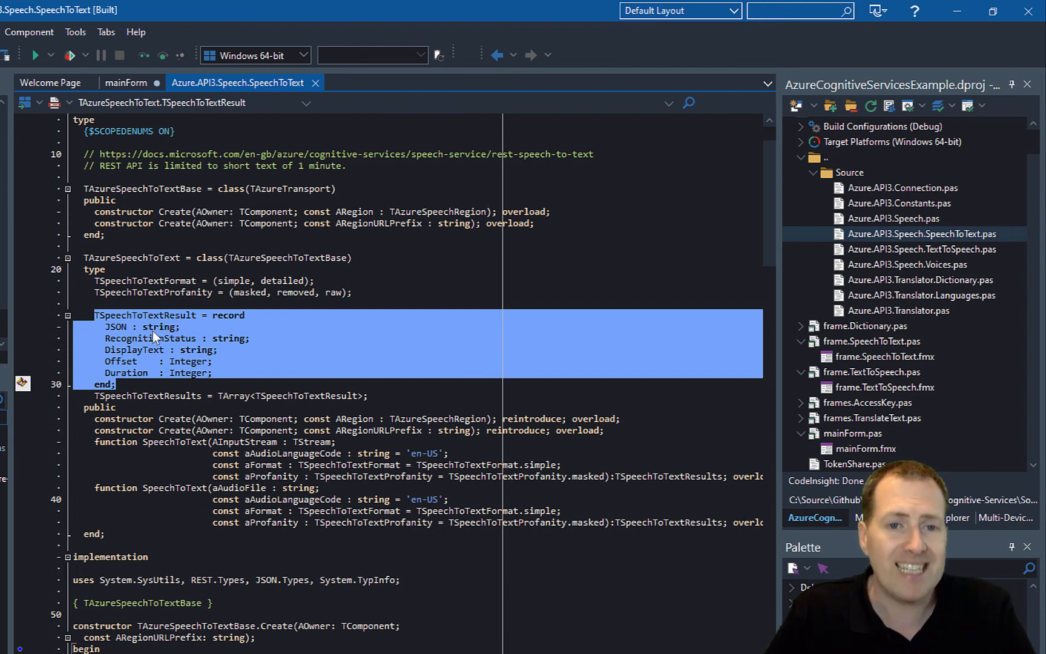
{"action": "double_click", "coordinate": [116, 327]}
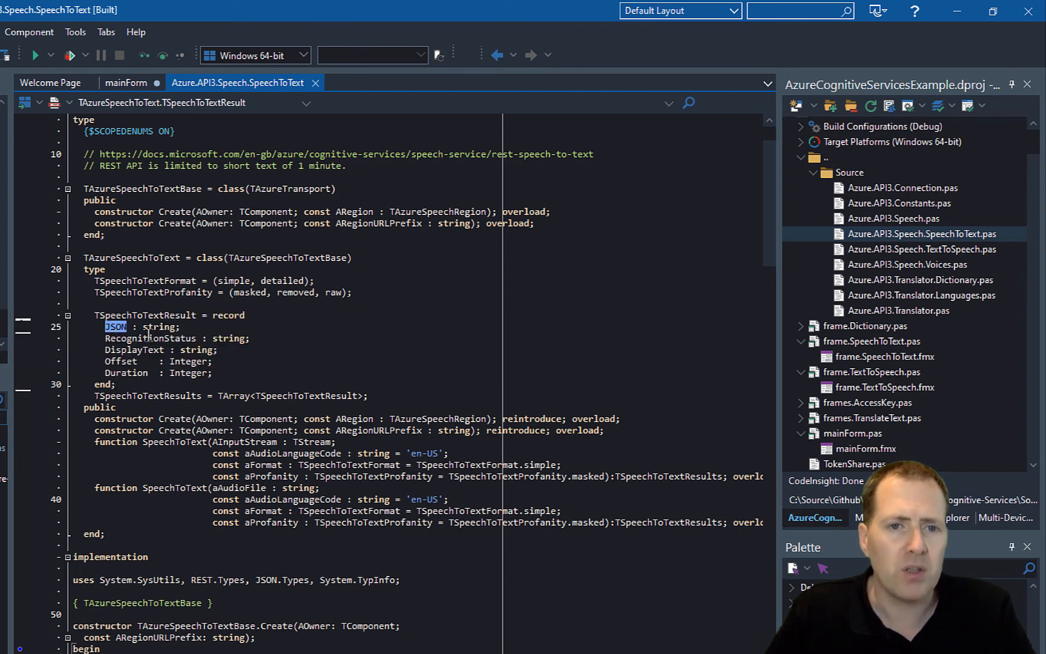
{"action": "double_click", "coordinate": [135, 349]}
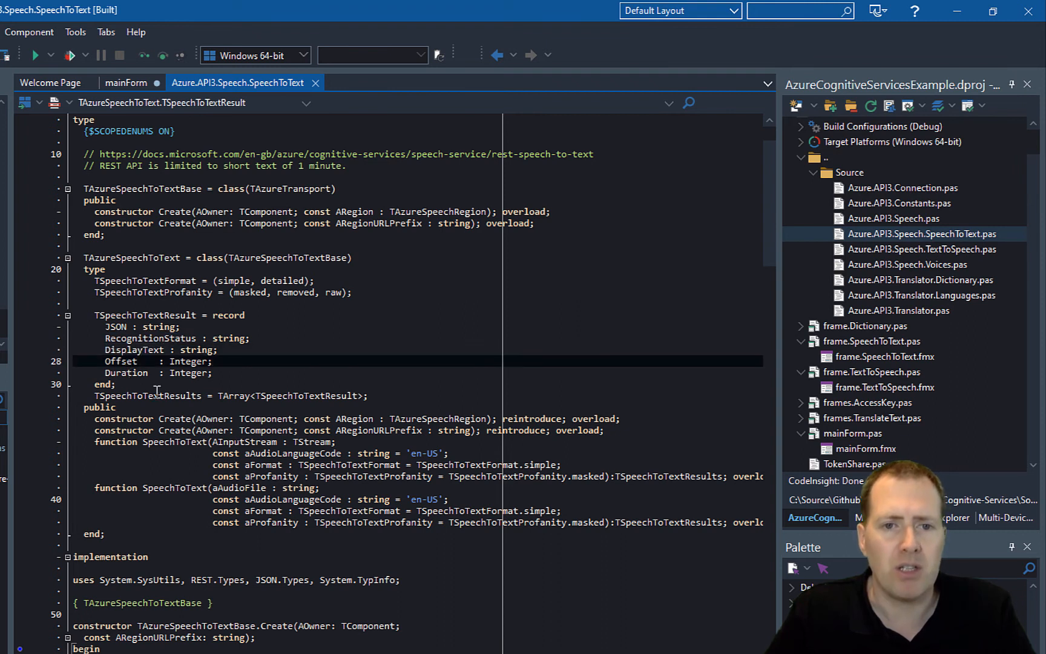
{"action": "scroll", "scroll_direction": "down", "scroll_amount": 3}
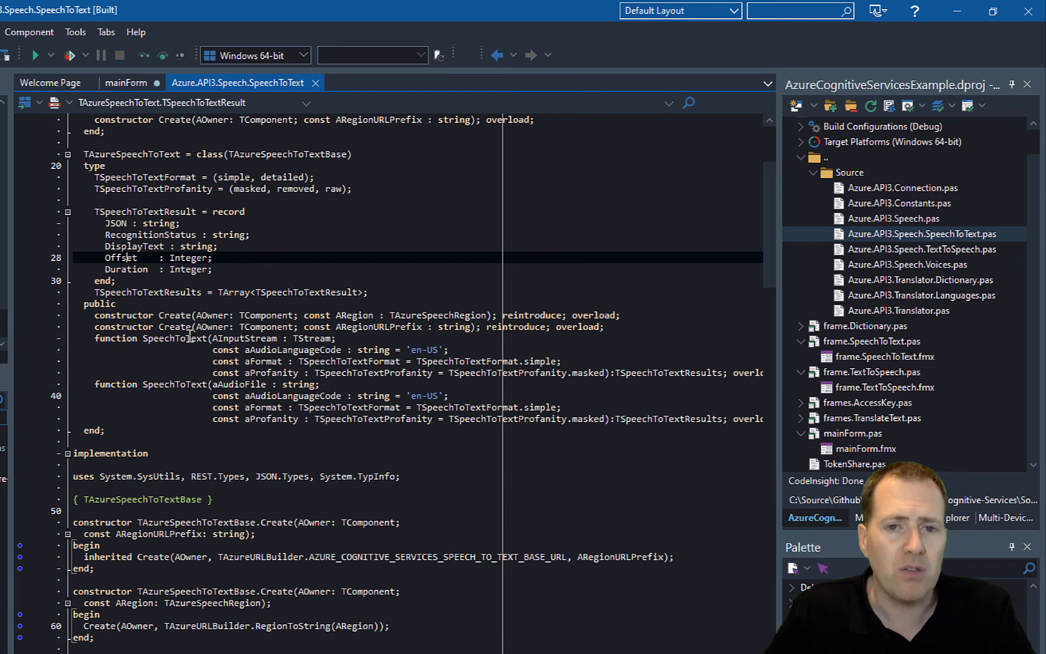
{"action": "left_click", "coordinate": [187, 338]}
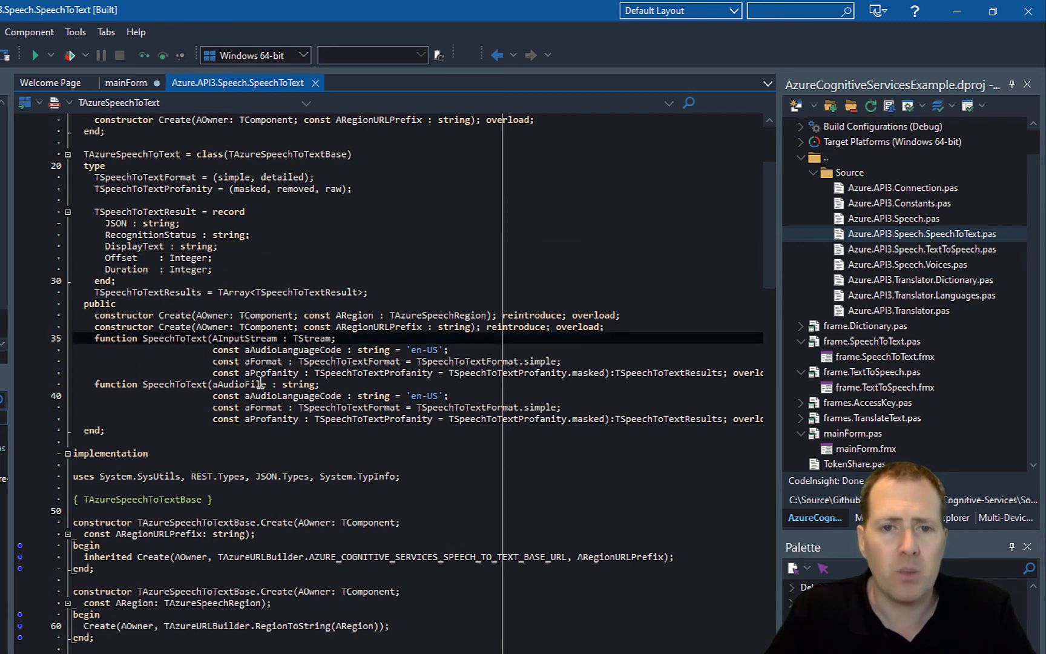
{"action": "double_click", "coordinate": [238, 384]}
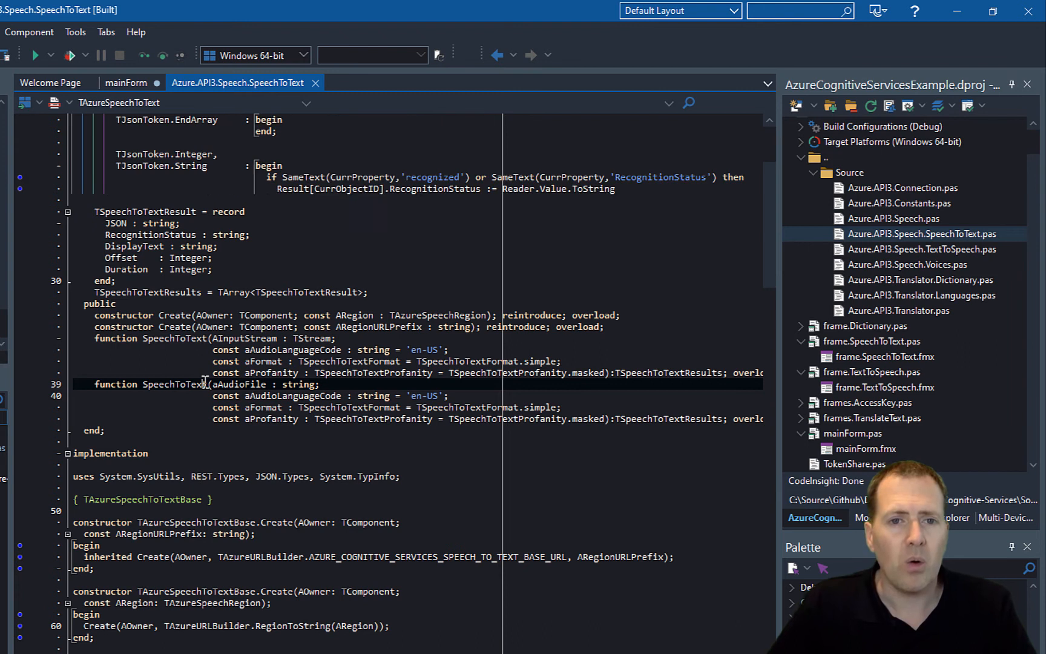
{"action": "scroll", "scroll_direction": "down", "scroll_amount": 3}
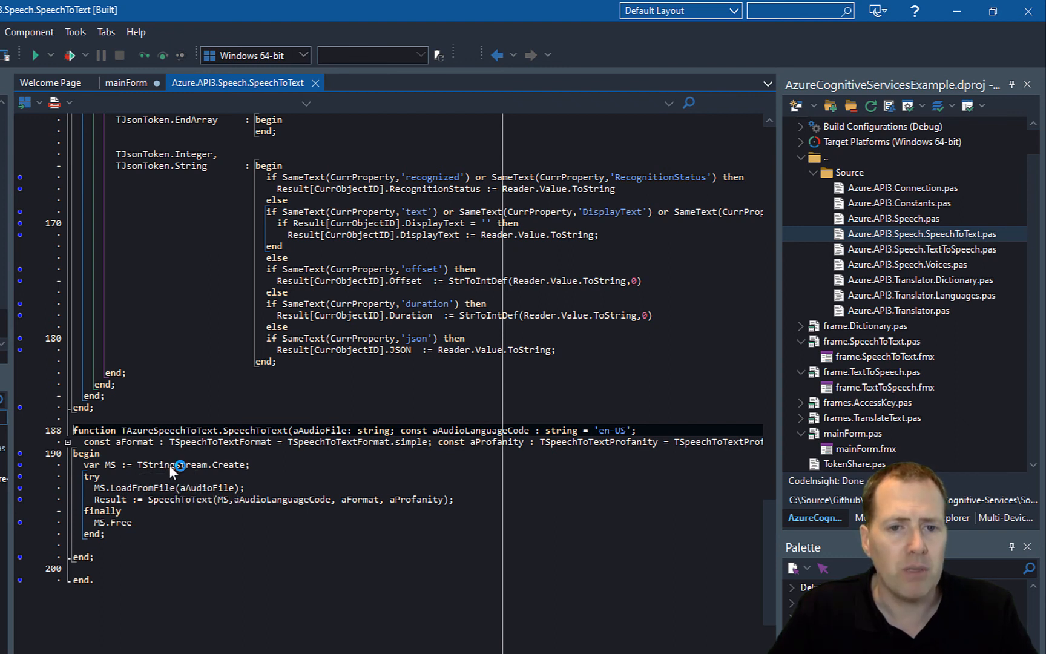
{"action": "mouse_move", "coordinate": [156, 278]}
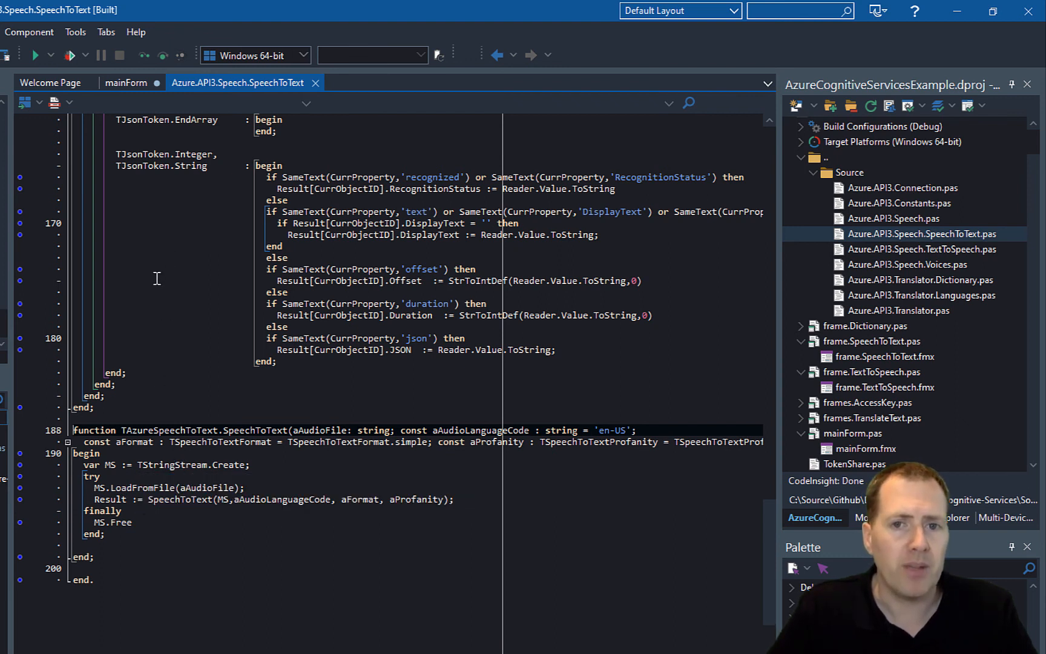
{"action": "scroll", "scroll_direction": "up", "scroll_amount": 3}
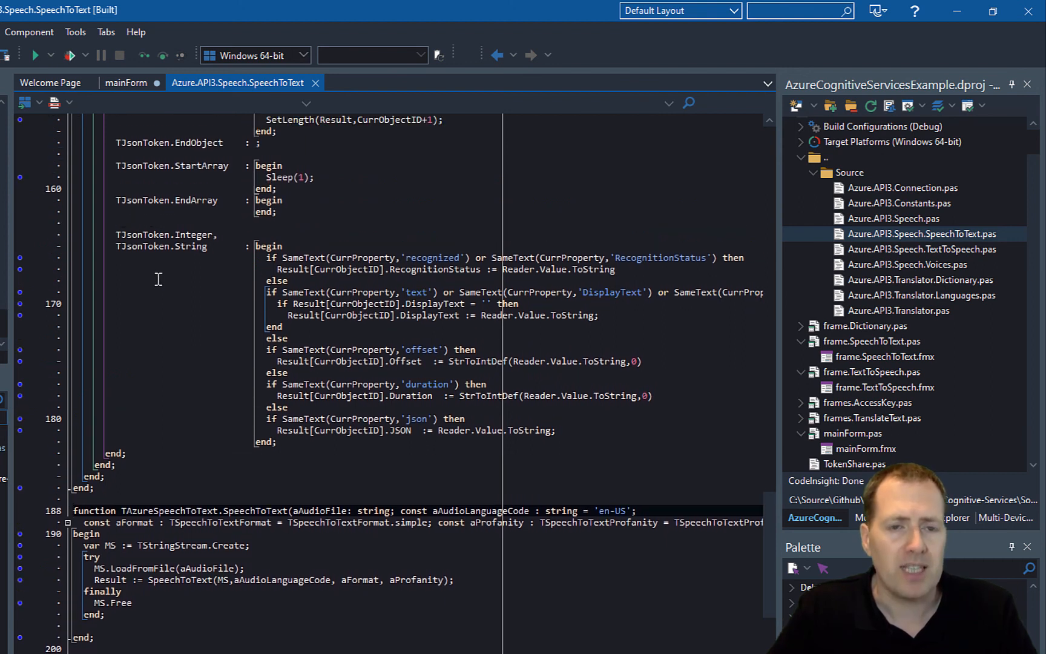
{"action": "scroll", "scroll_direction": "up", "scroll_amount": 3}
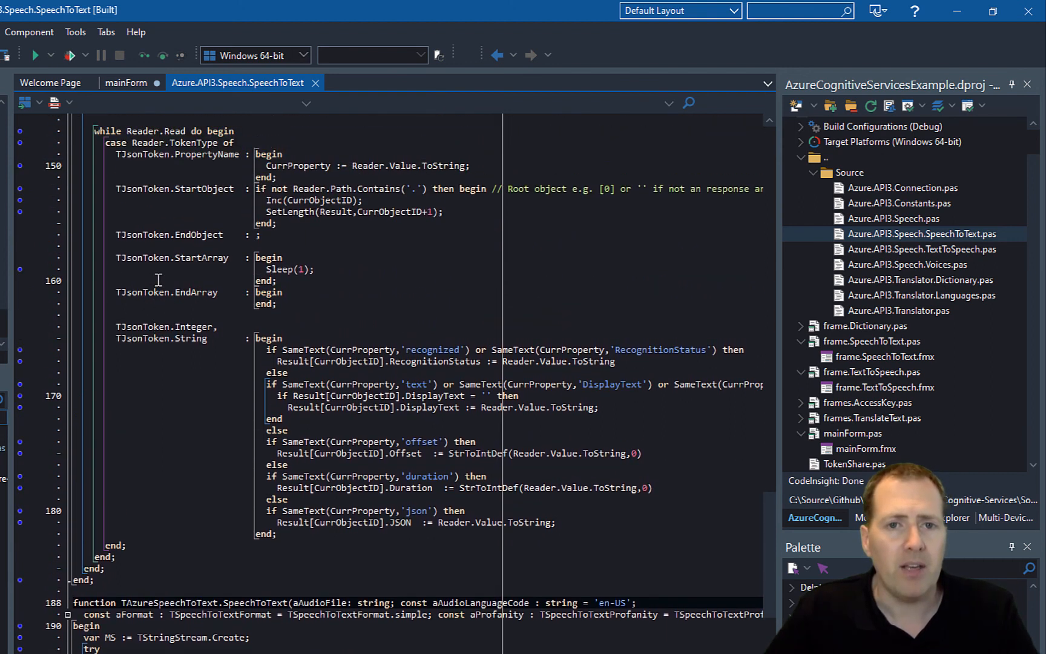
{"action": "scroll", "scroll_direction": "up", "scroll_amount": 3}
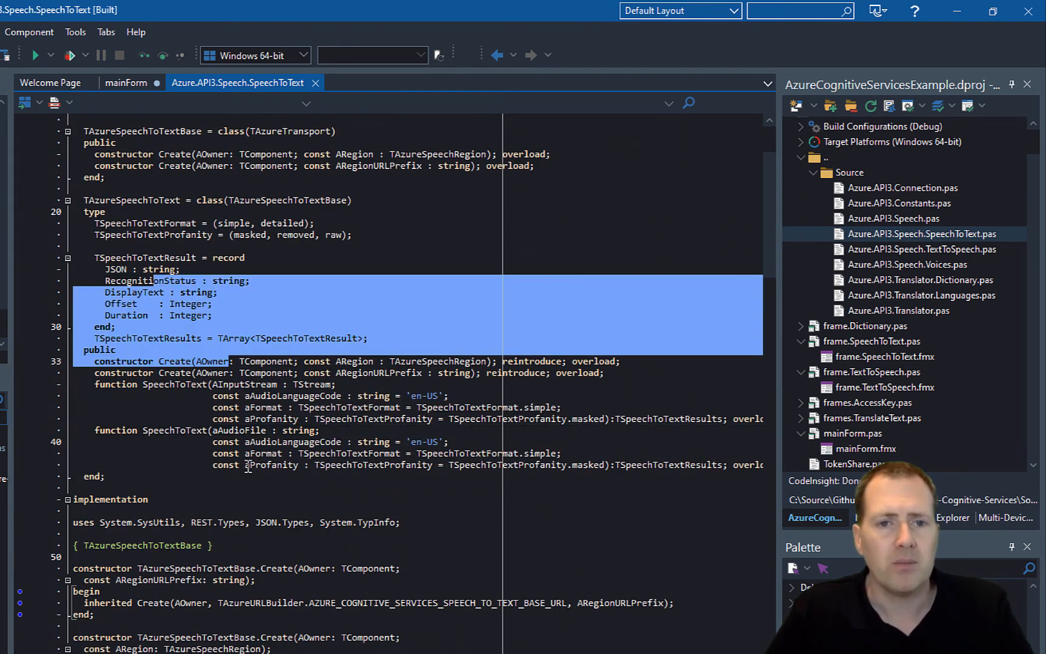
{"action": "scroll", "scroll_direction": "down", "scroll_amount": 3}
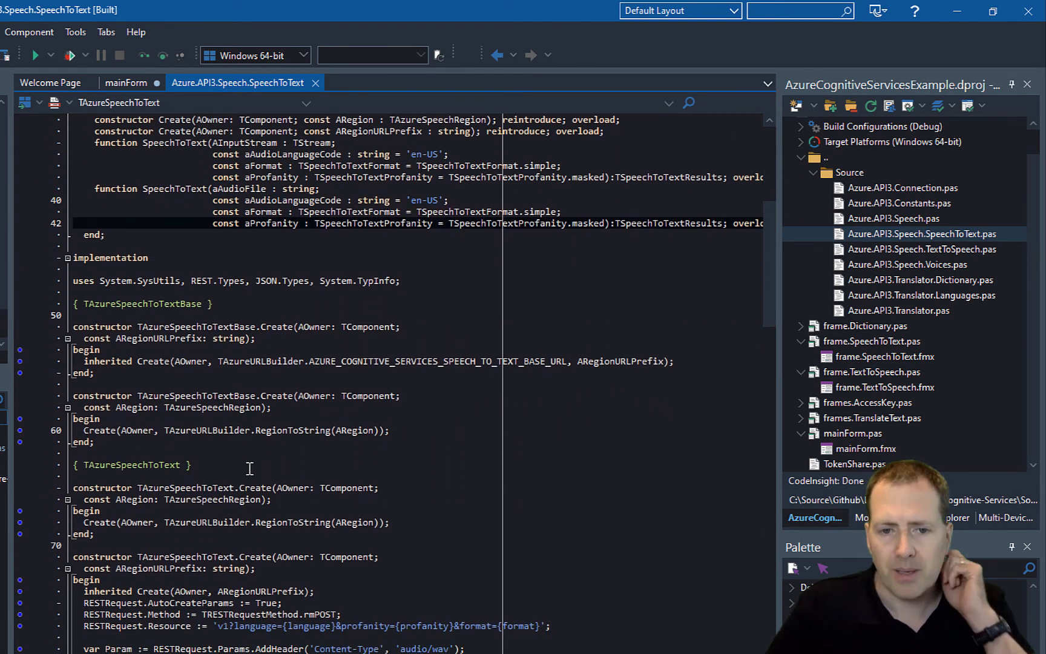
{"action": "scroll", "scroll_direction": "down", "scroll_amount": 3}
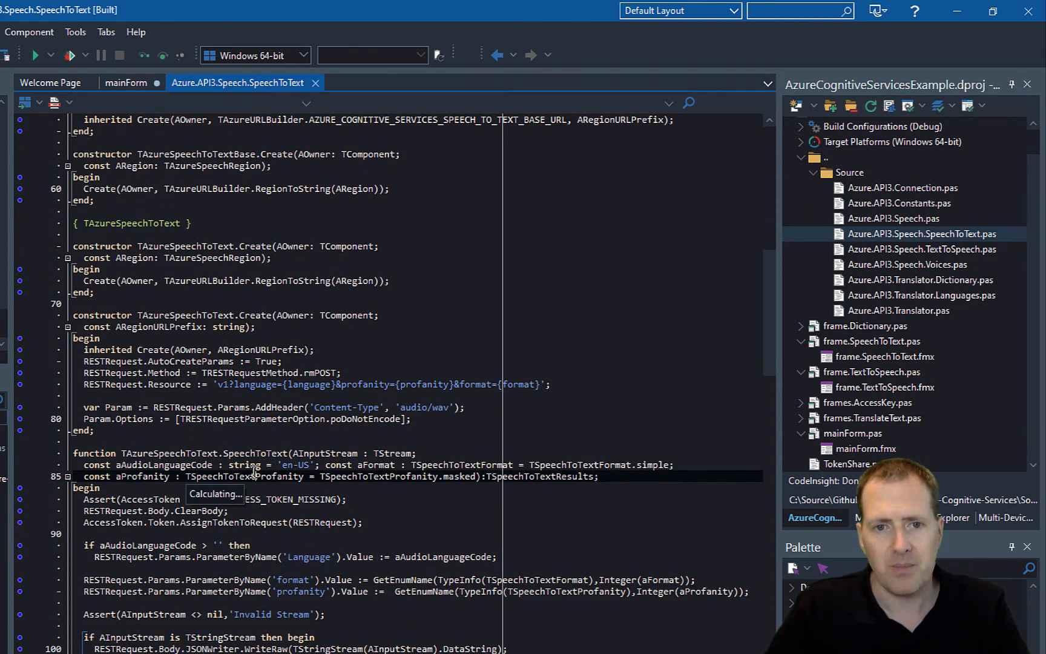
{"action": "scroll", "scroll_direction": "down", "scroll_amount": 3}
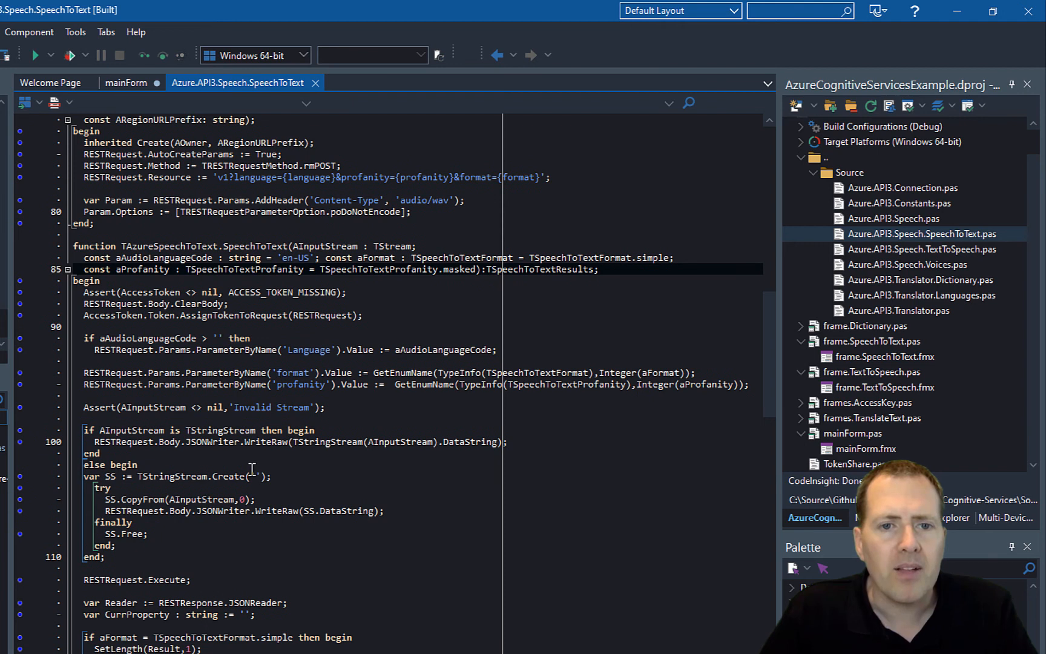
{"action": "scroll", "scroll_direction": "down", "scroll_amount": 3}
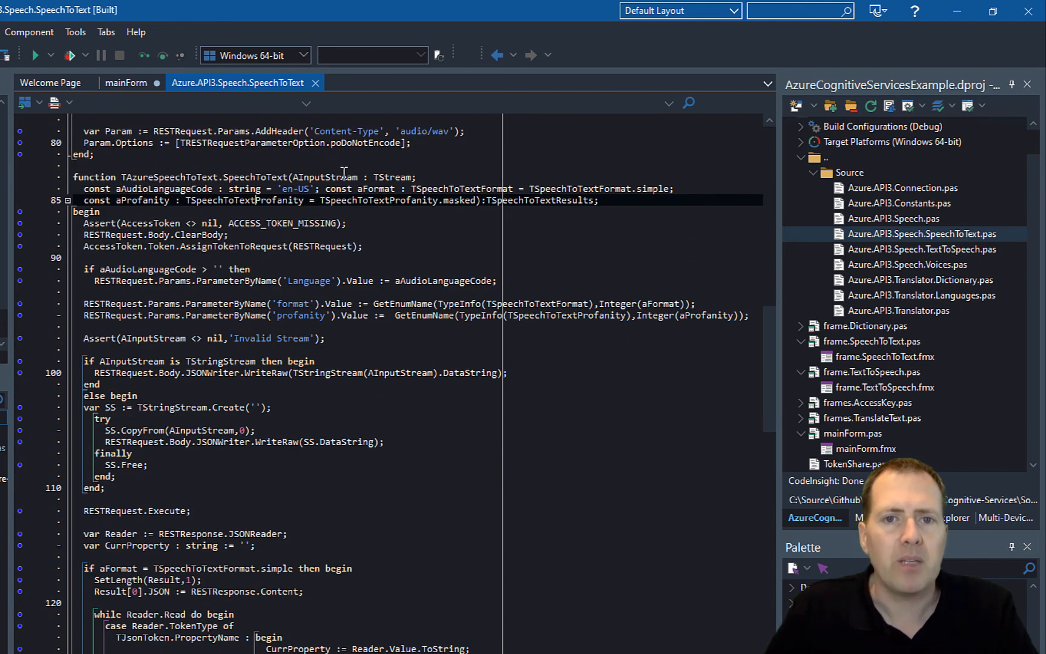
{"action": "double_click", "coordinate": [325, 177]}
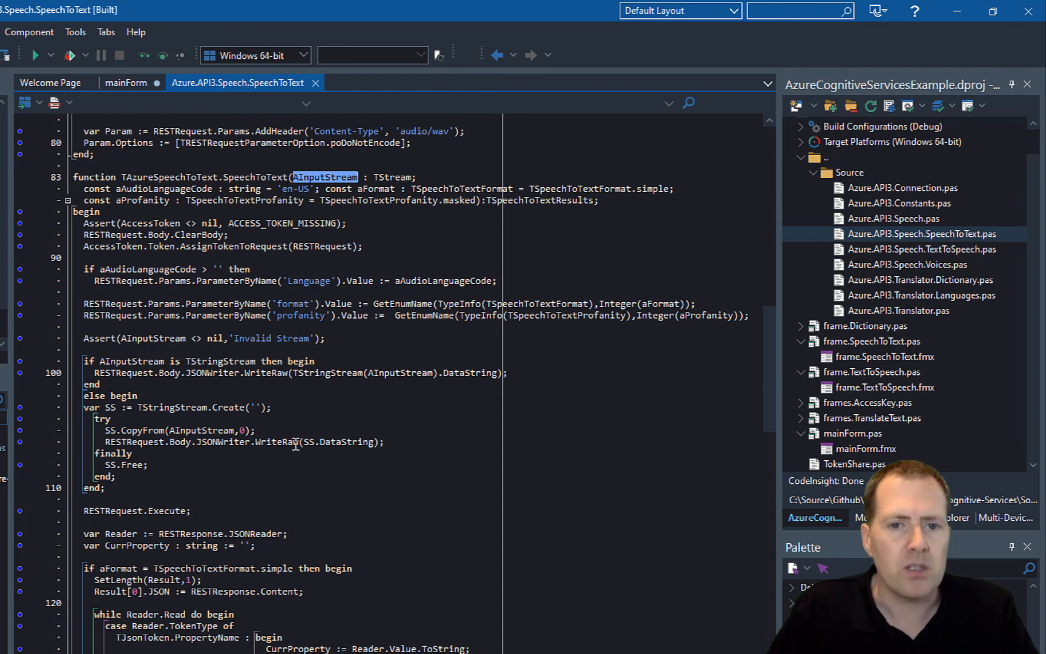
{"action": "double_click", "coordinate": [348, 442]}
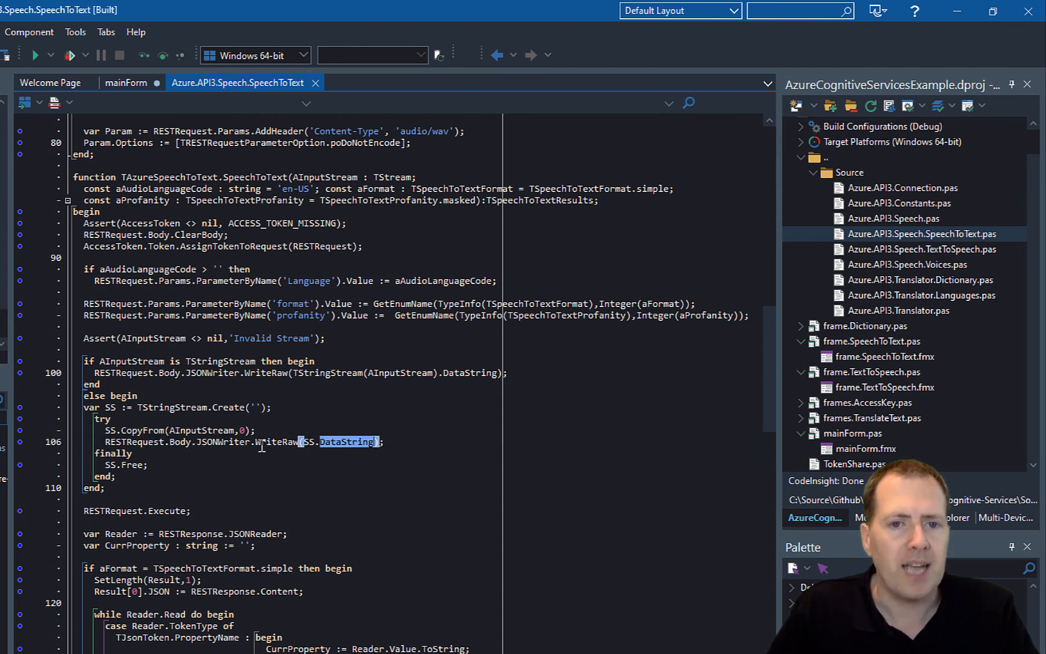
{"action": "mouse_move", "coordinate": [189, 527]}
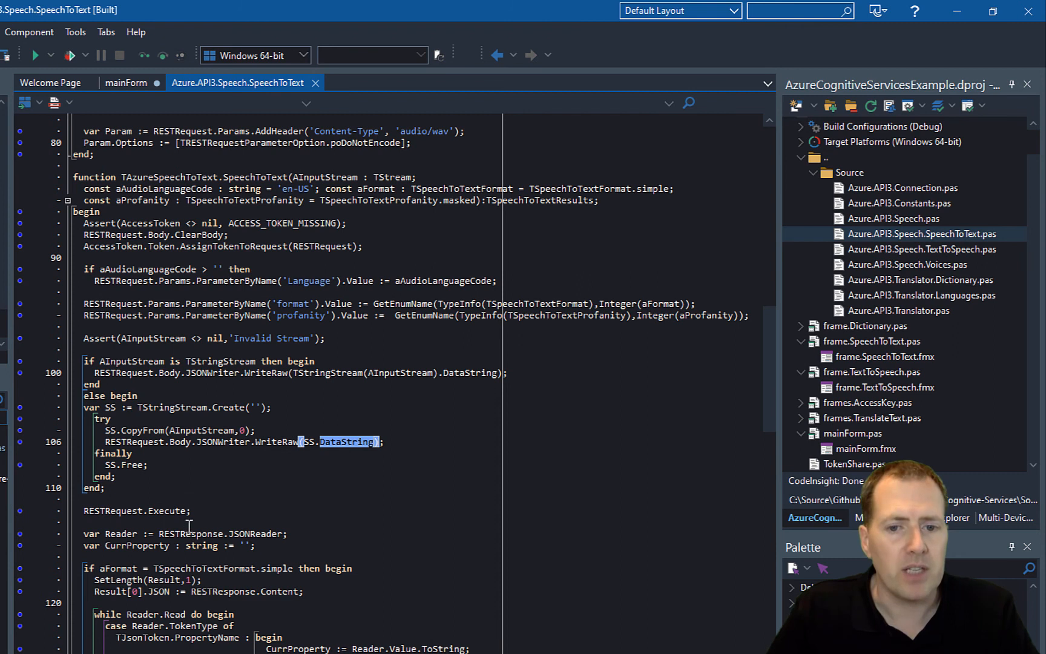
{"action": "scroll", "scroll_direction": "down", "scroll_amount": 3}
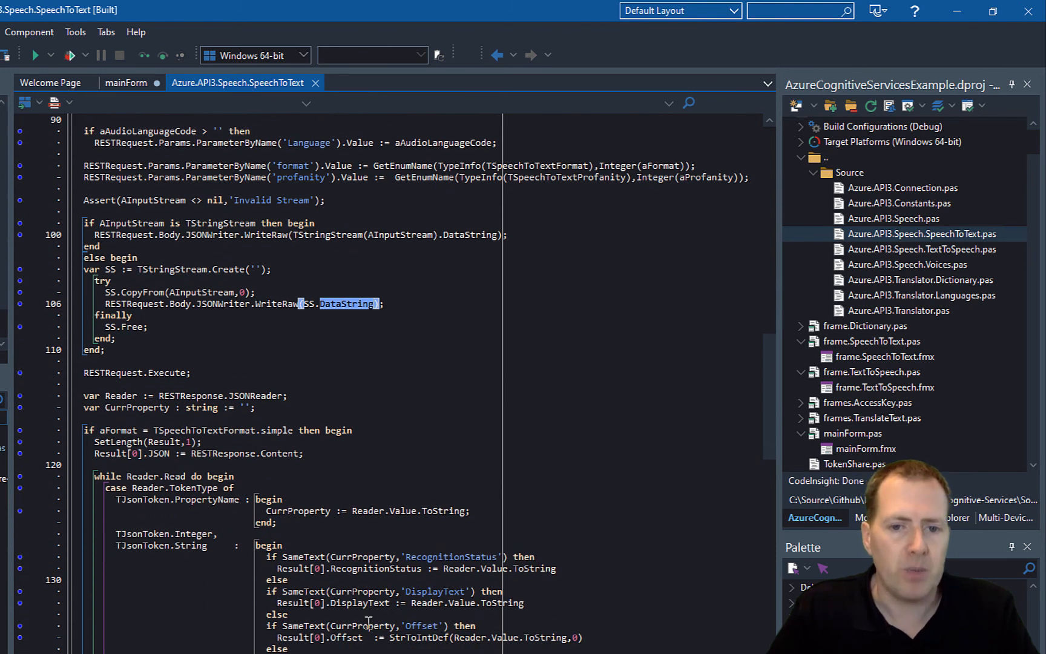
{"action": "mouse_move", "coordinate": [201, 329]}
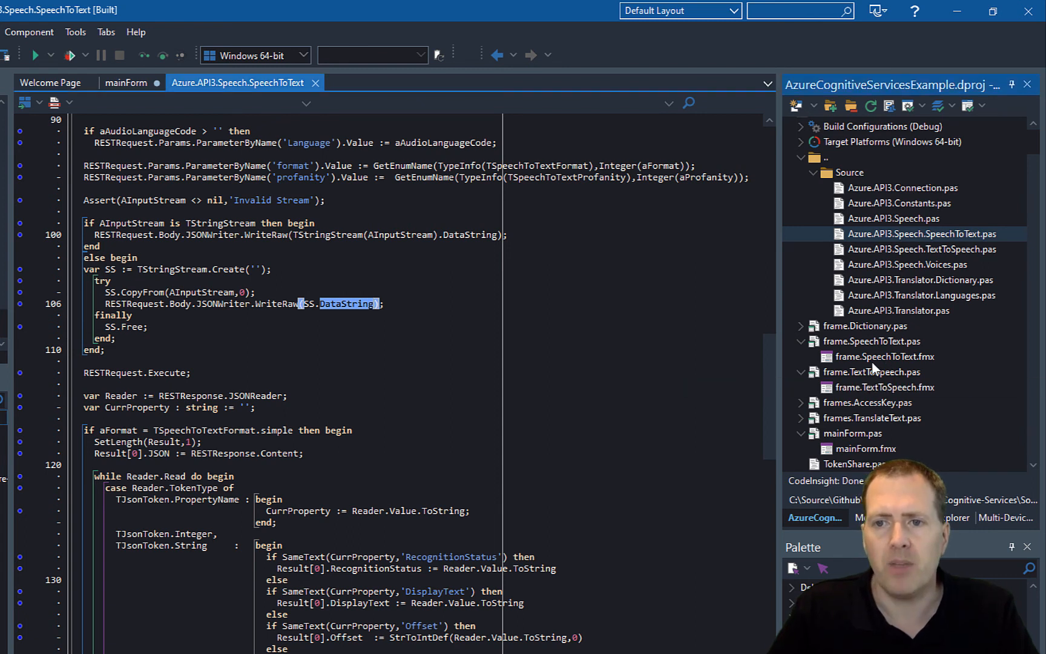
{"action": "double_click", "coordinate": [884, 356]}
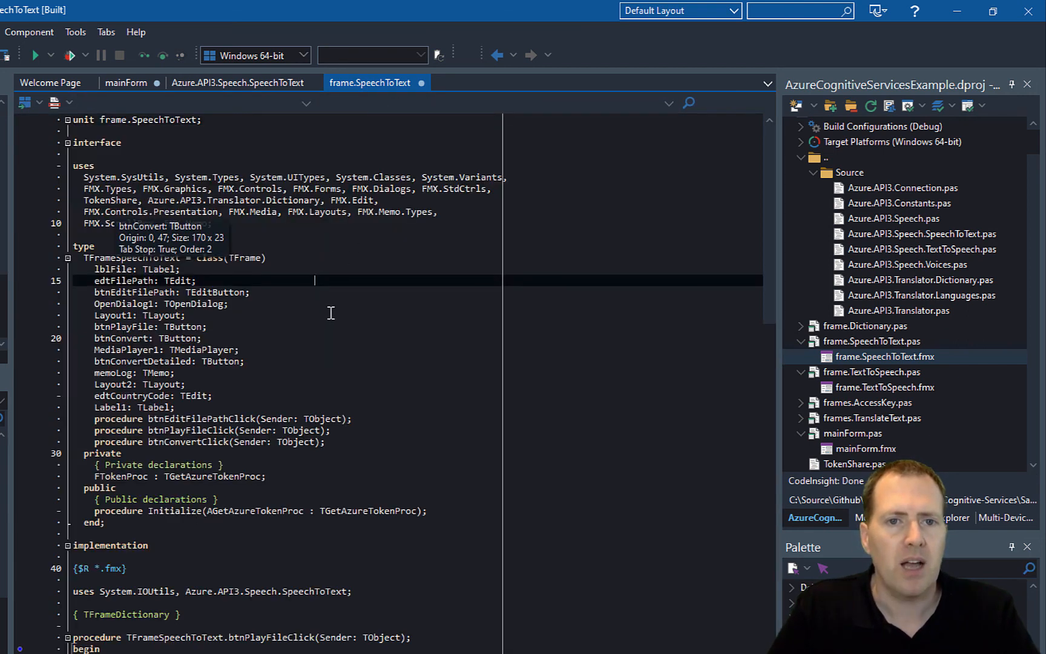
- Scroll to btnConvertClick and highlight the lines choosing simple or detailed aFormat
{"action": "scroll", "scroll_direction": "down", "scroll_amount": 3}
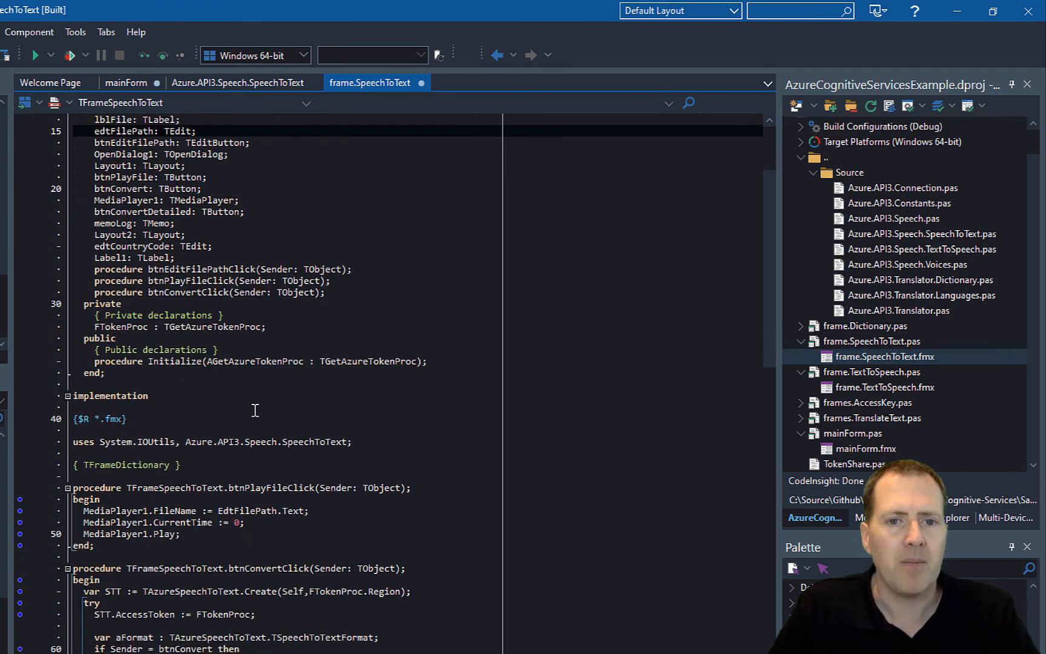
{"action": "scroll", "scroll_direction": "down", "scroll_amount": 3}
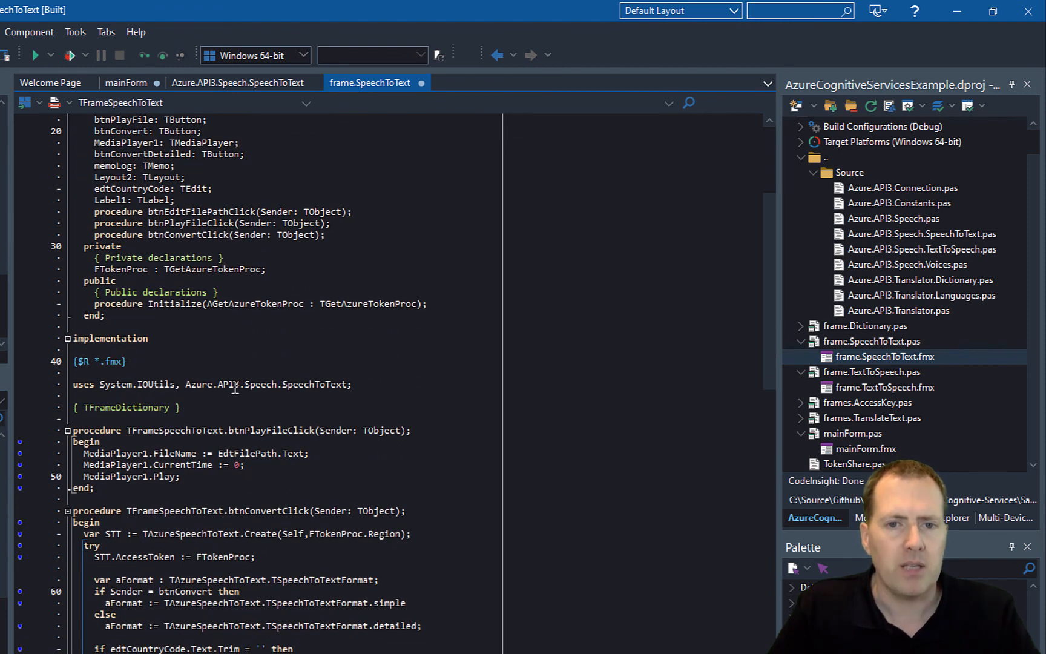
{"action": "mouse_move", "coordinate": [327, 394]}
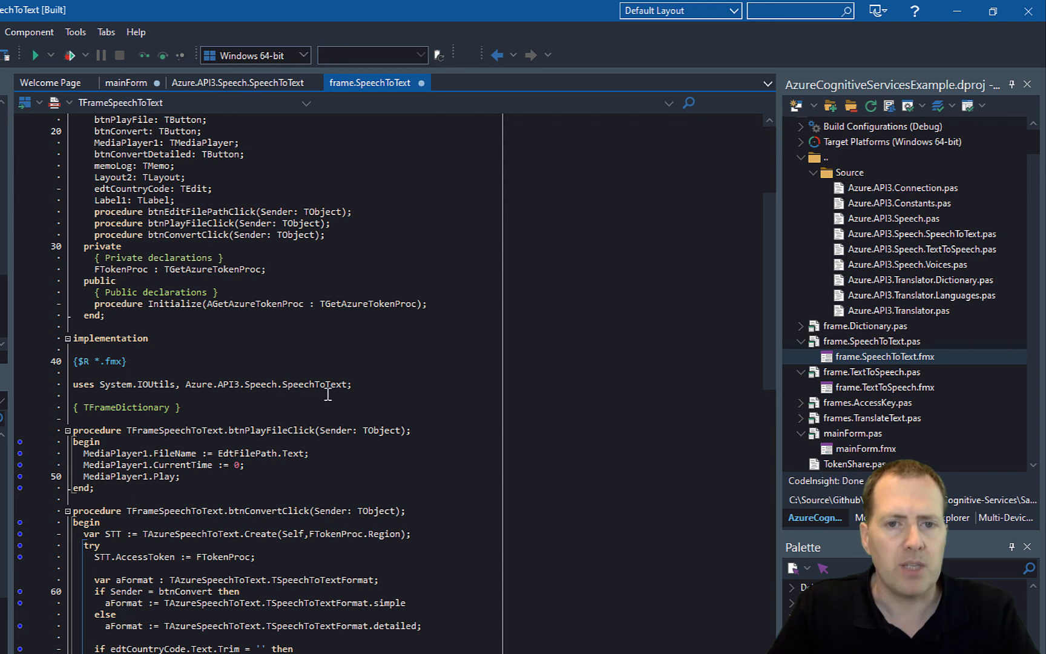
{"action": "scroll", "scroll_direction": "down", "scroll_amount": 3}
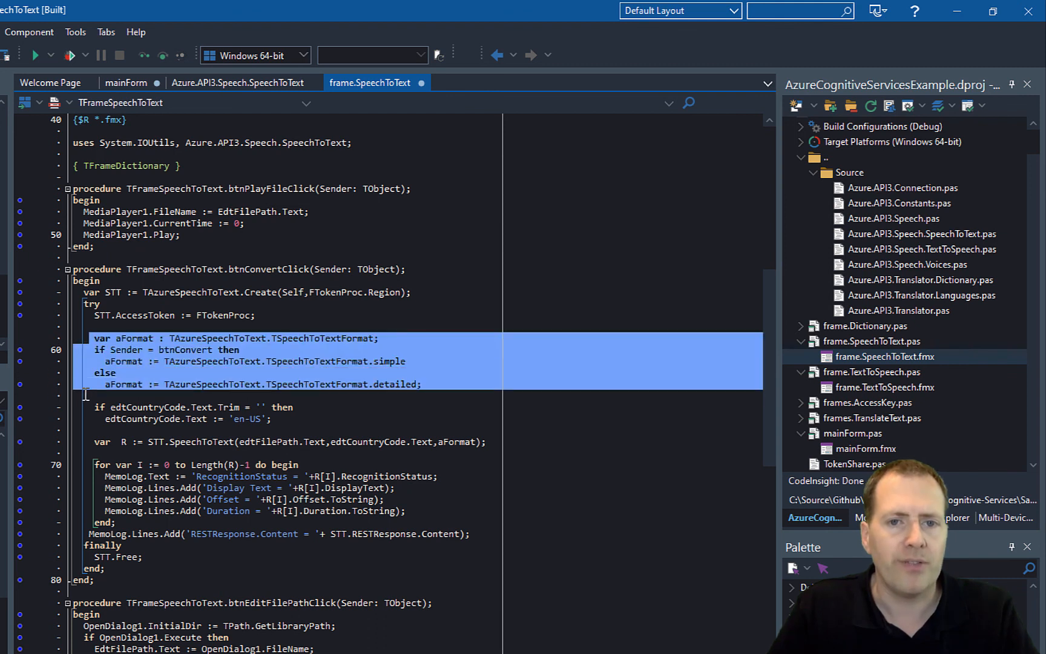
{"action": "left_click", "coordinate": [198, 394]}
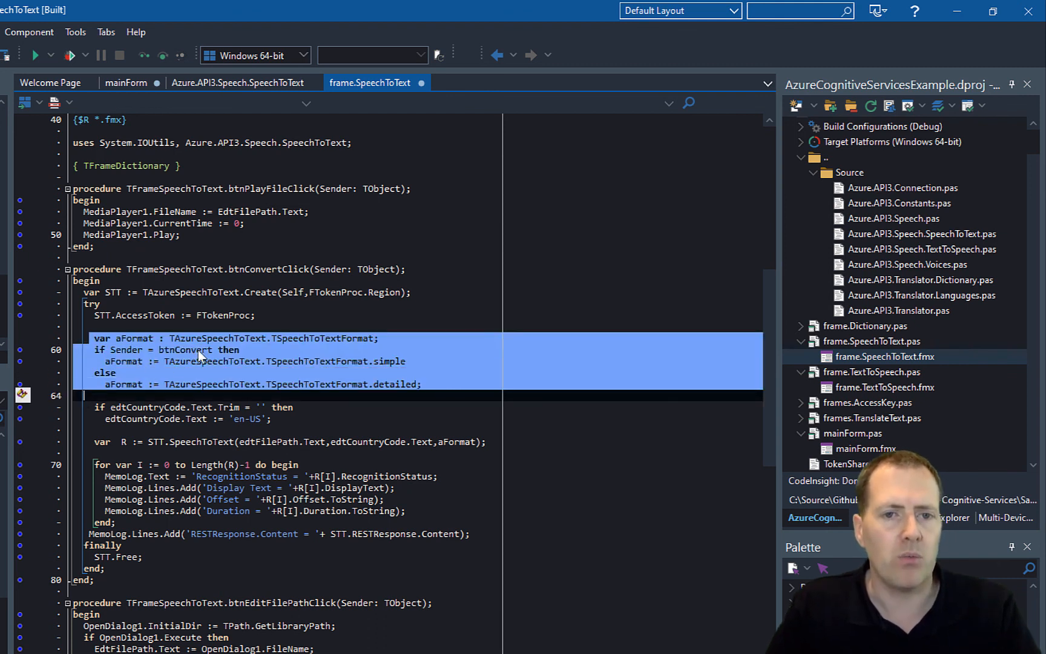